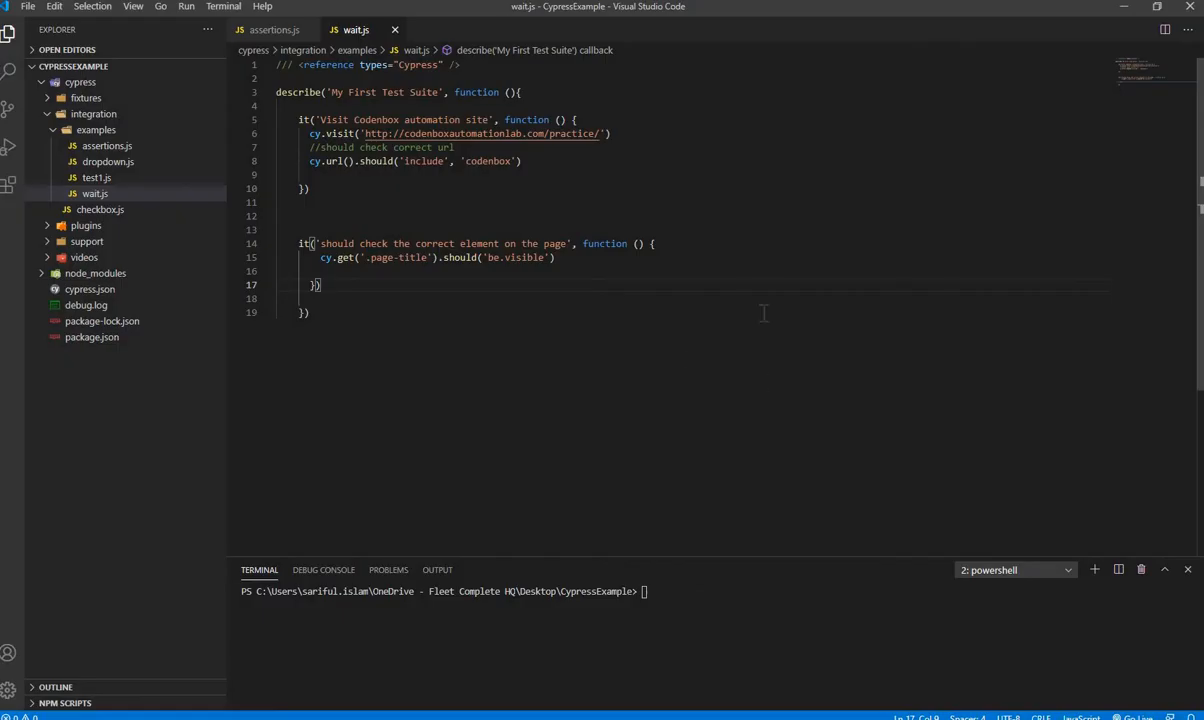
mouse_move(715, 328)
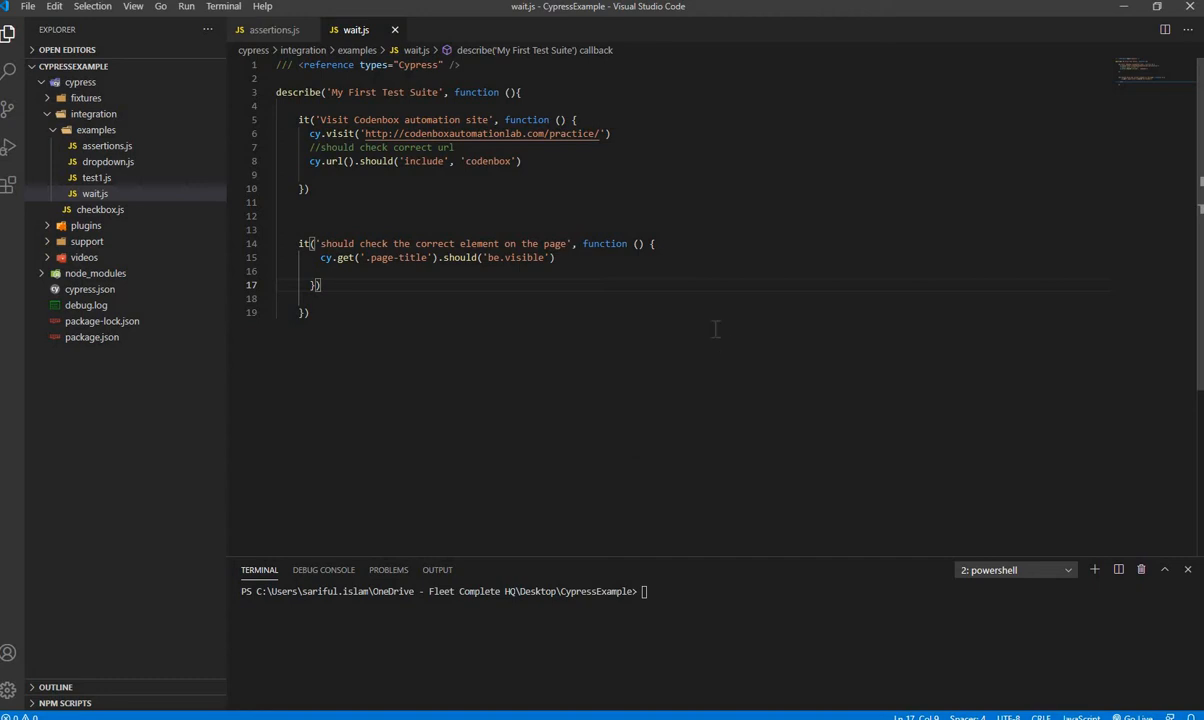
mouse_move(637, 382)
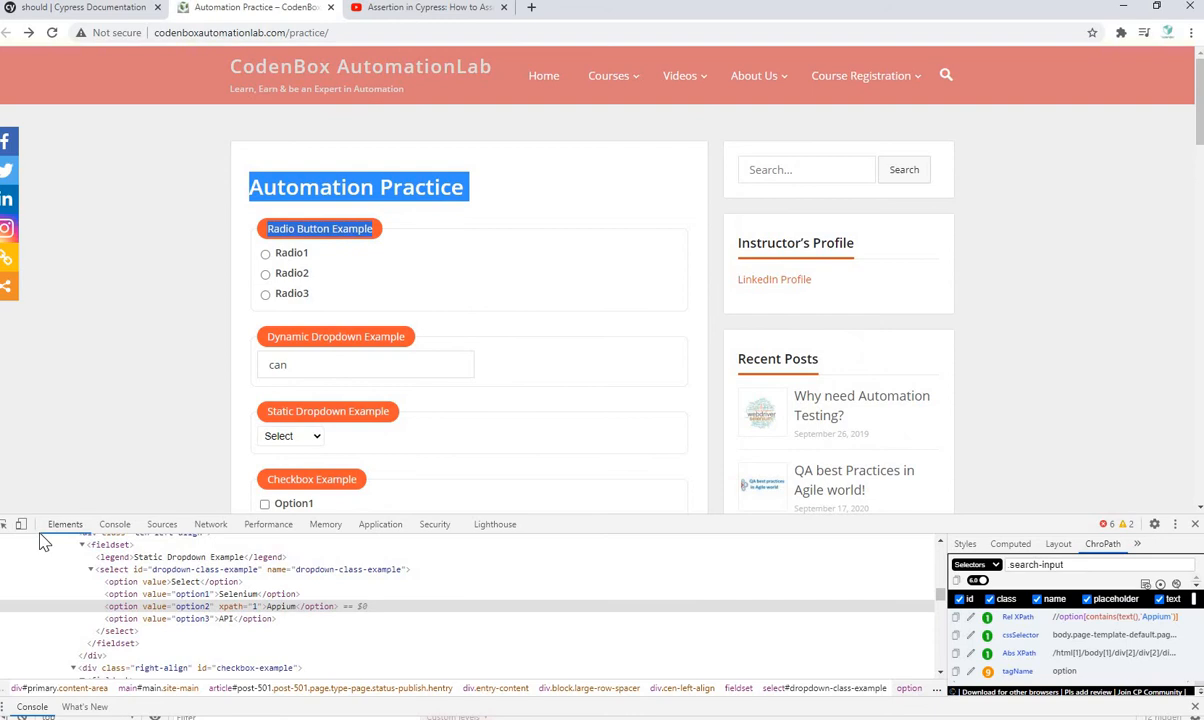
mouse_move(355, 187)
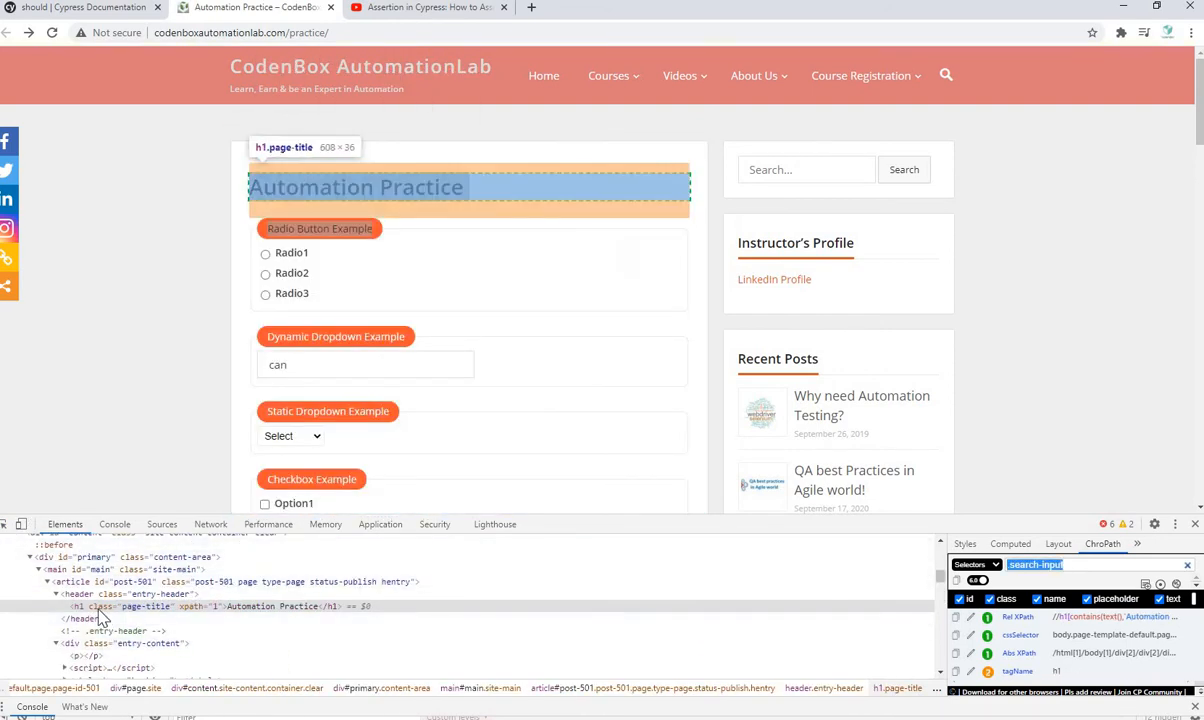
mouse_move(567, 207)
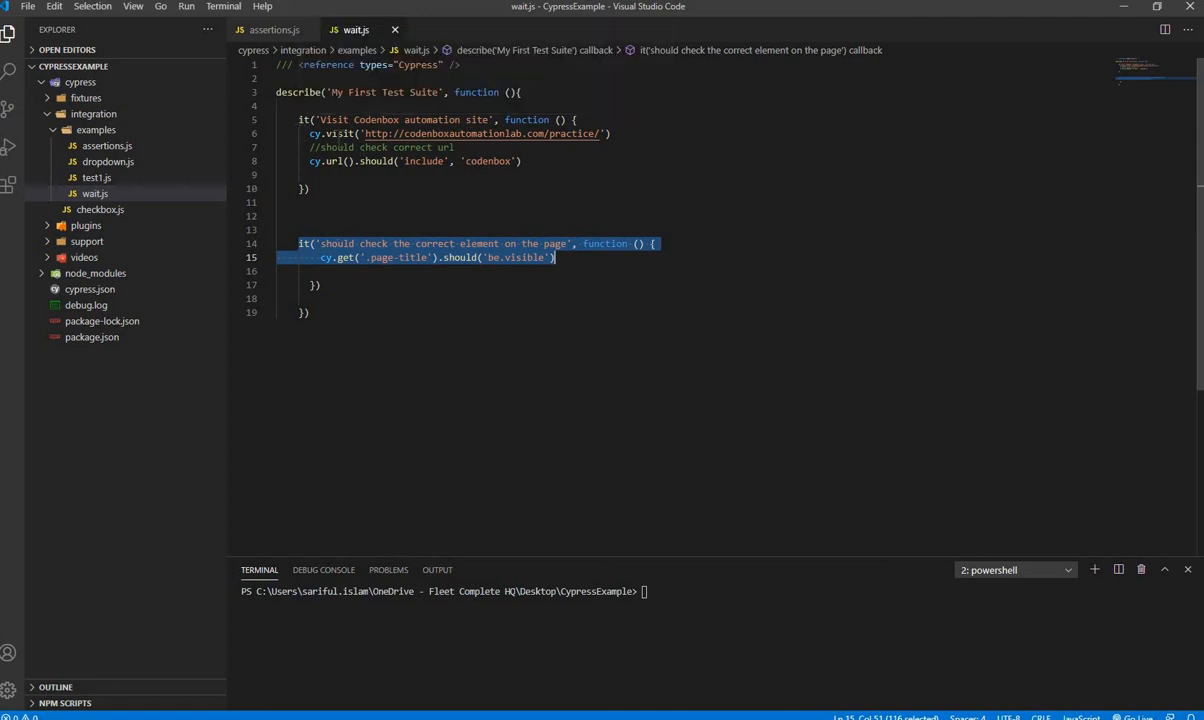
mouse_move(384, 229)
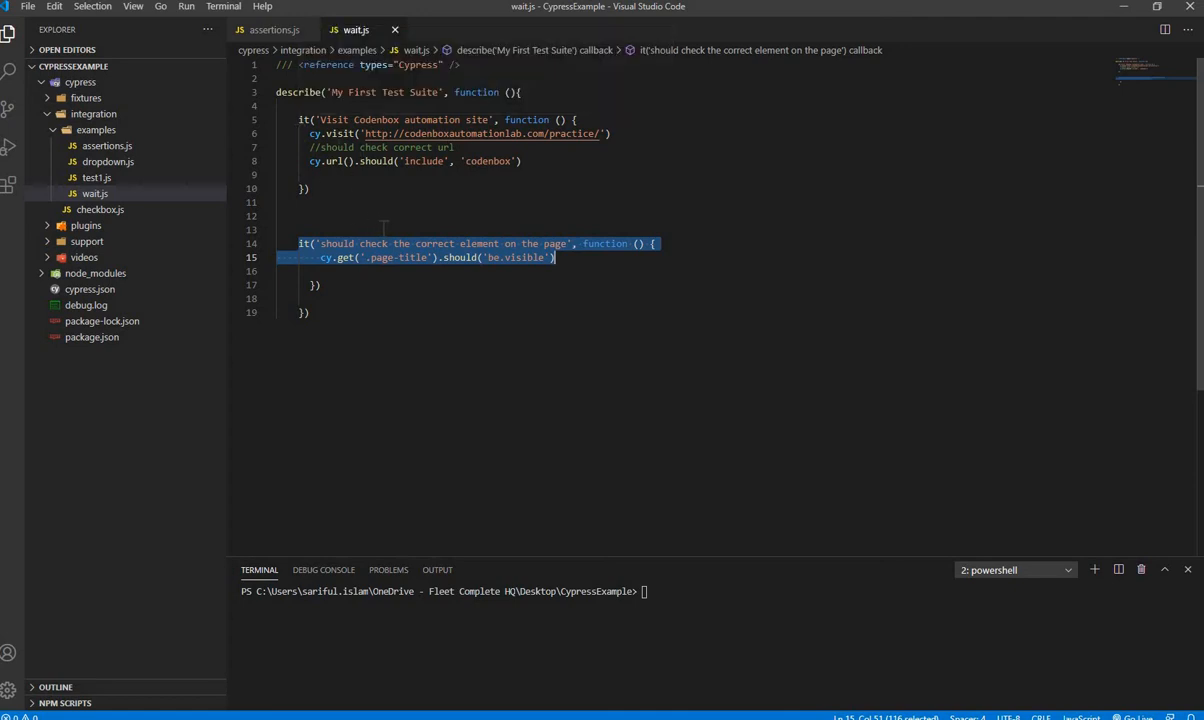
mouse_move(568, 170)
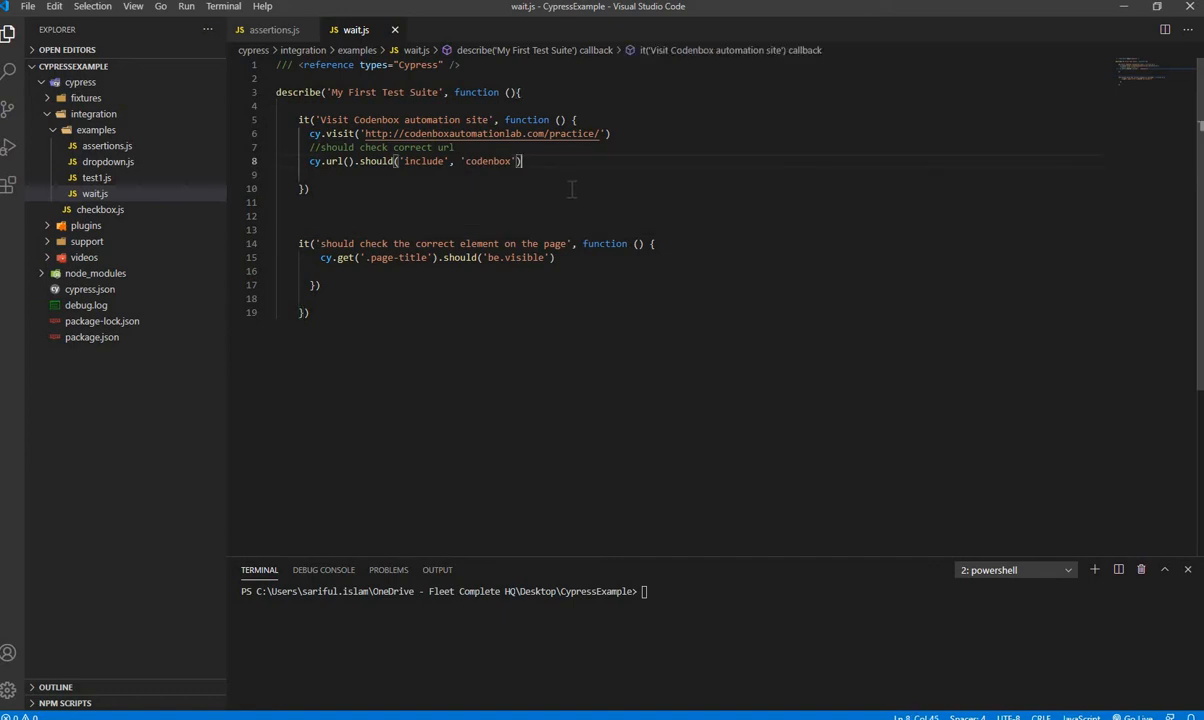
Add cy.wait(3000) after the cy.url() assertion in the first test
type("cy")
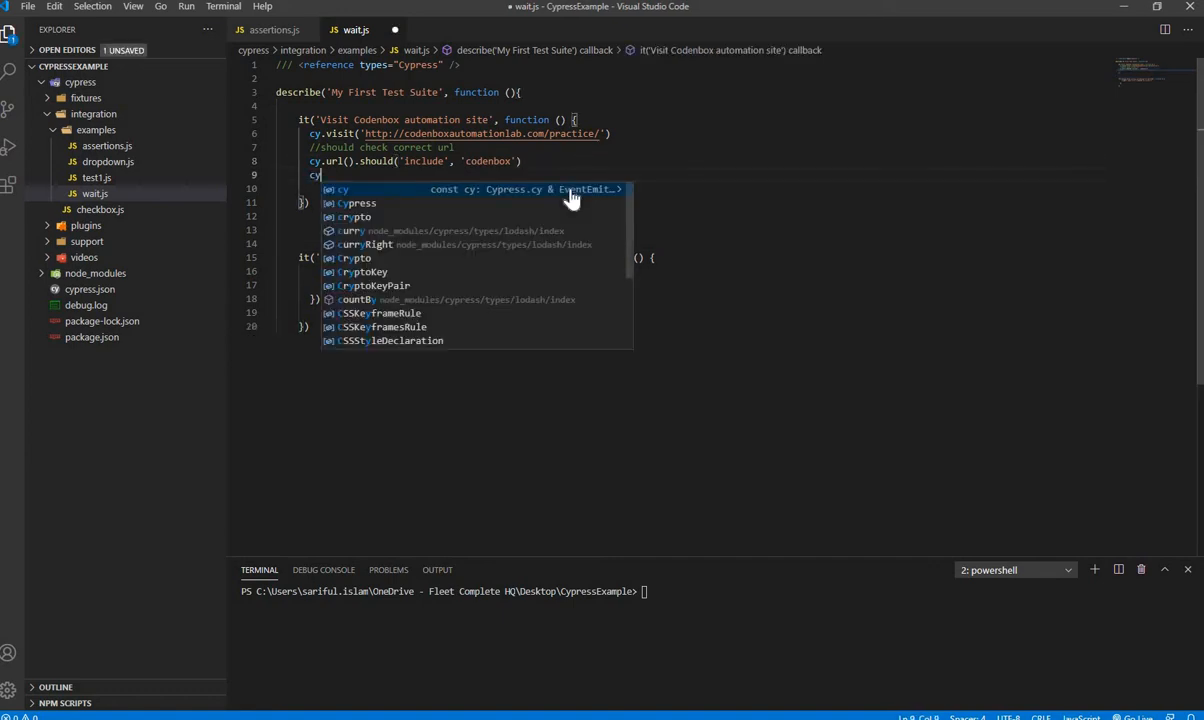
type(".wait")
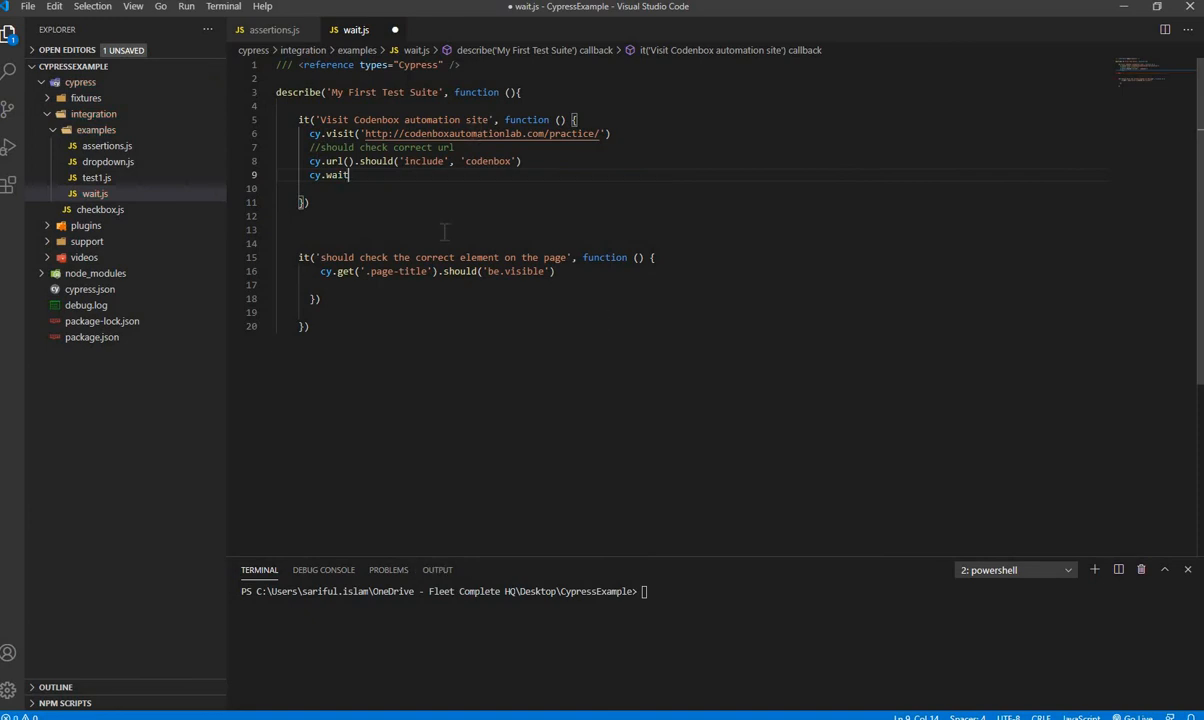
type("()")
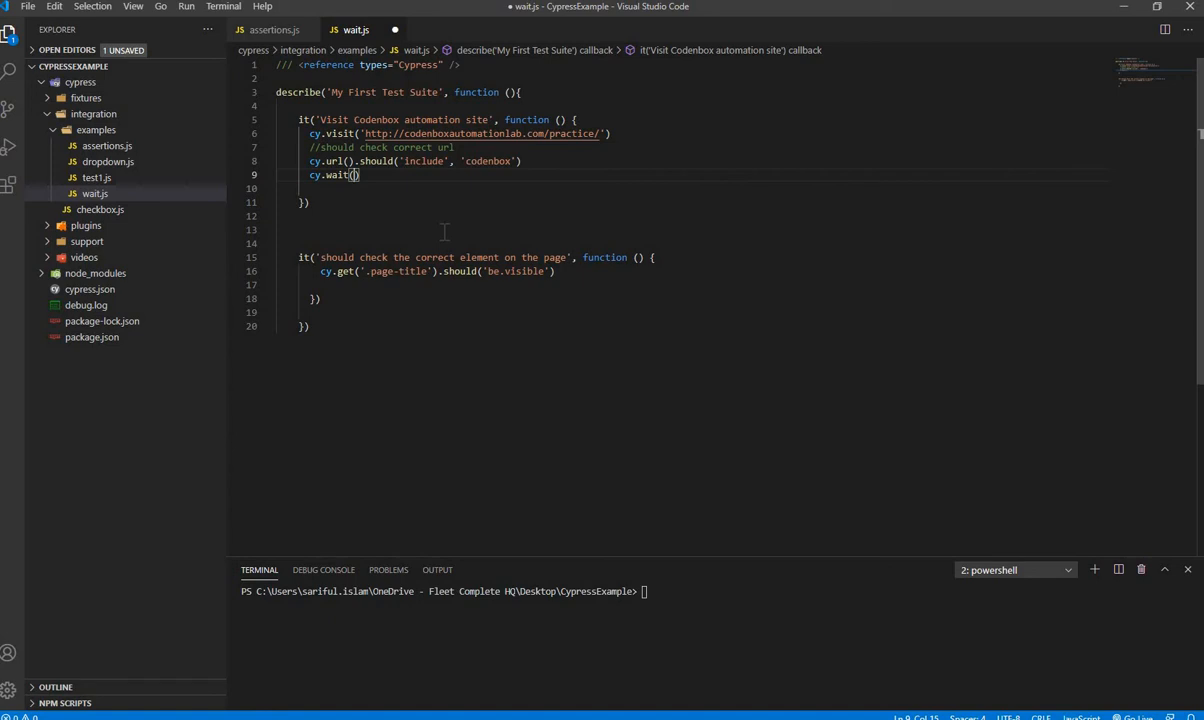
type("300")
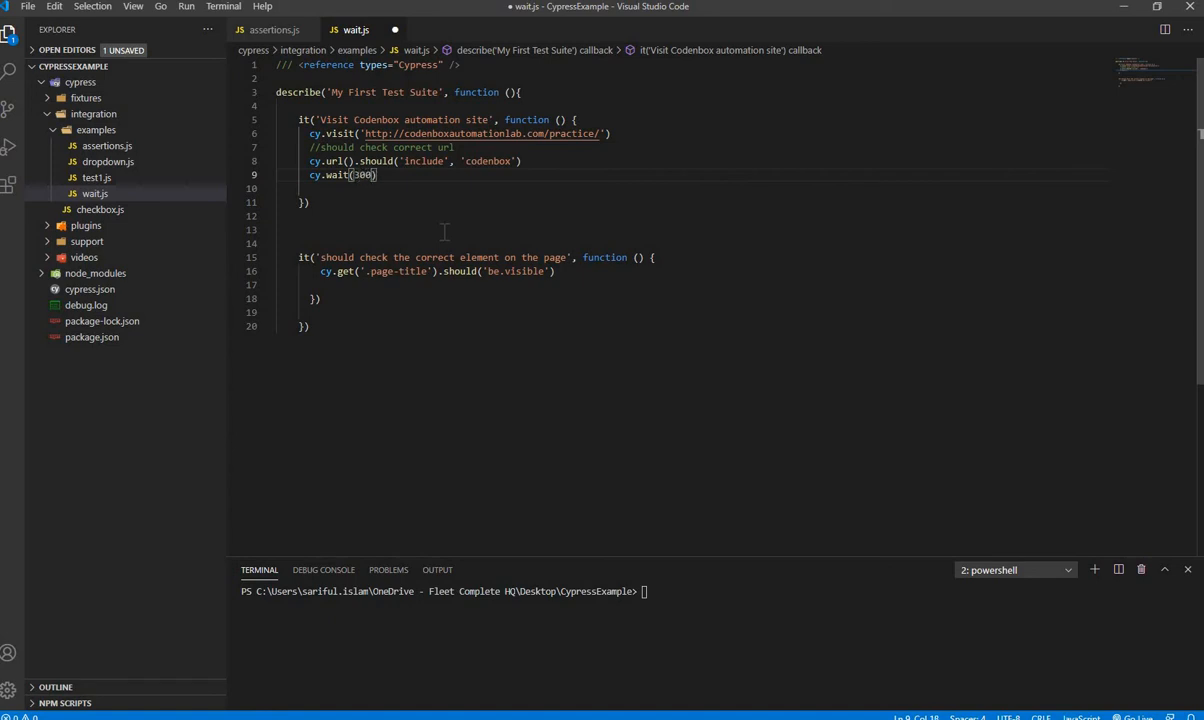
type("0")
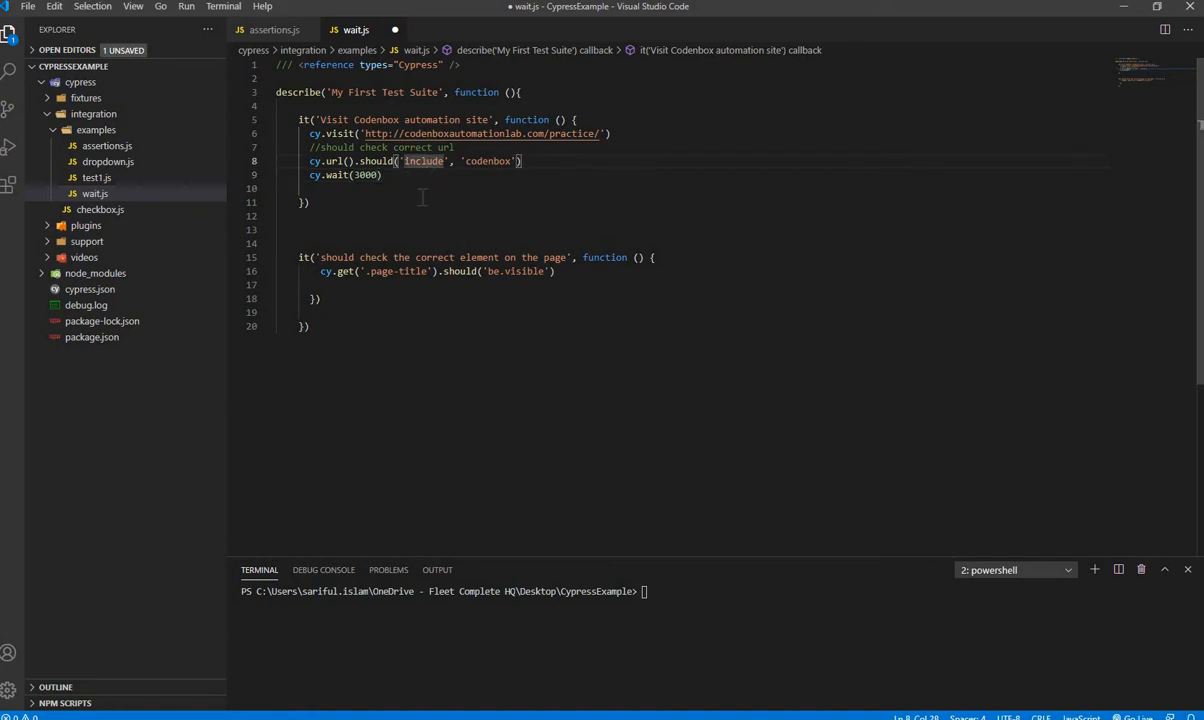
left_click(357, 216)
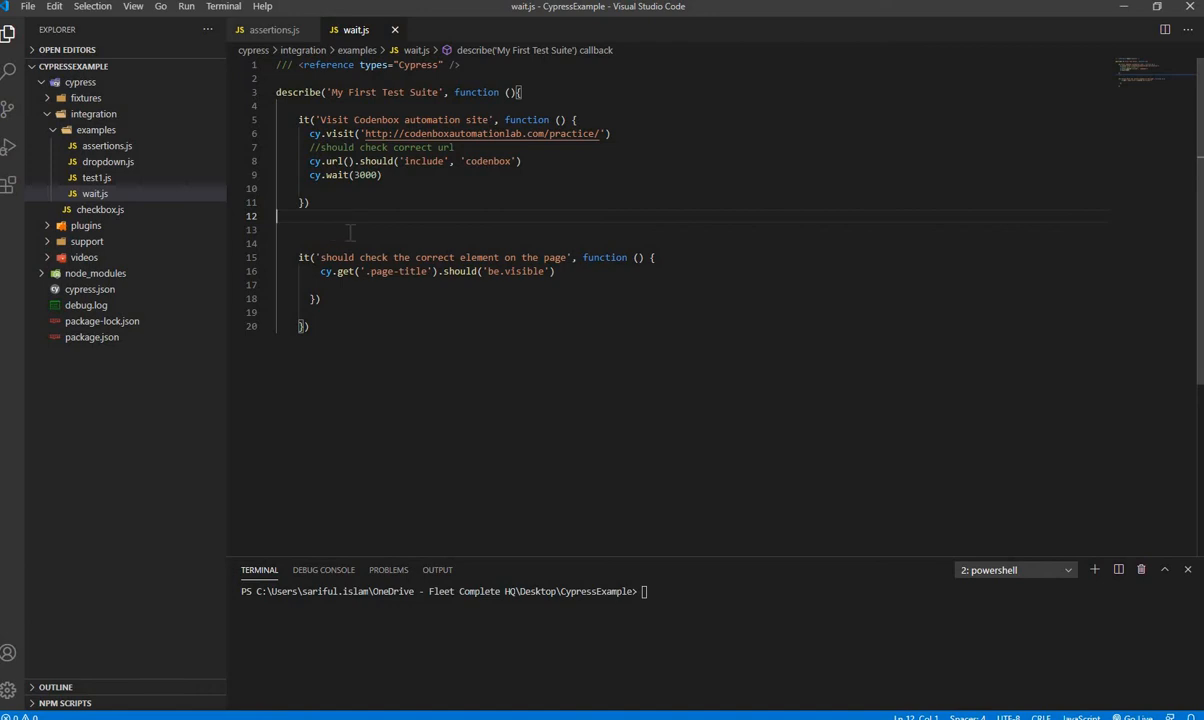
Run npm run cy:open in the integrated terminal to start Cypress
key("Backspace")
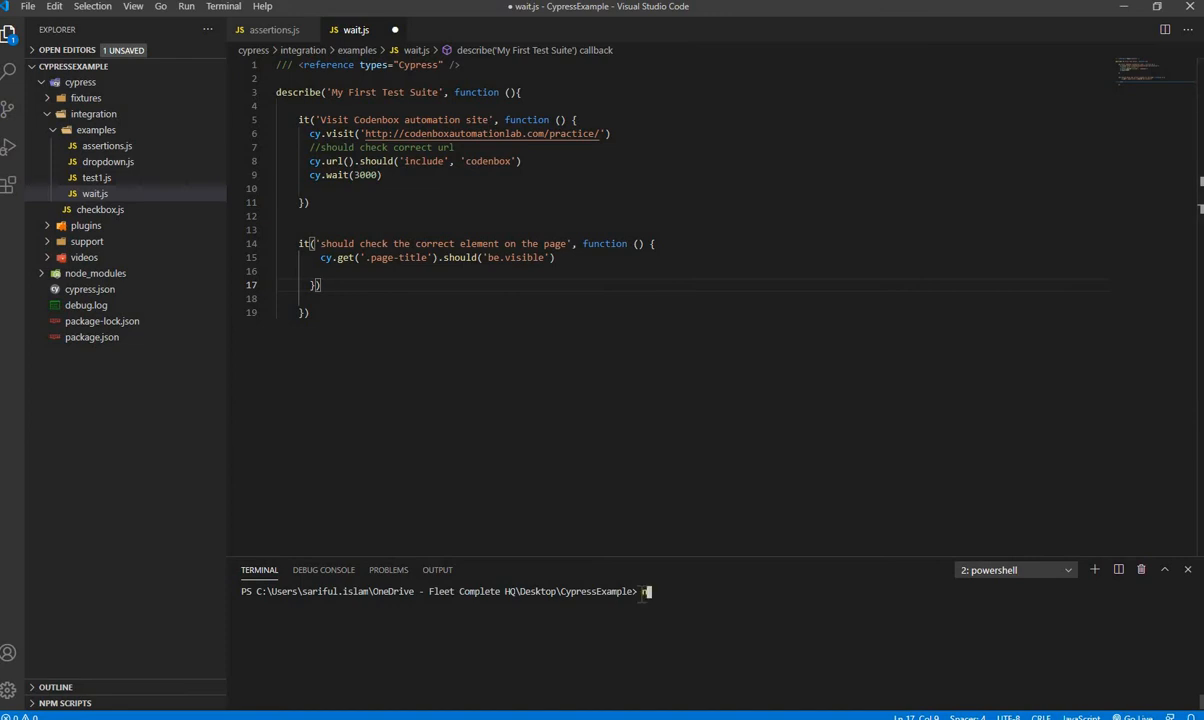
type("npm run")
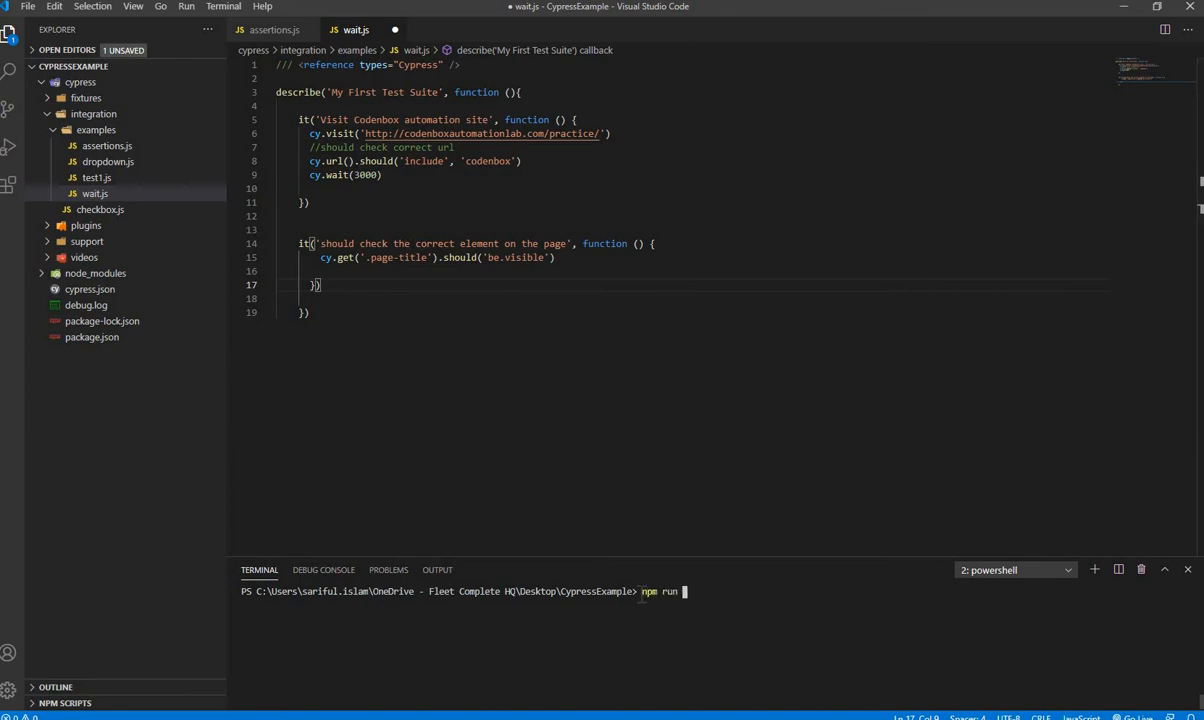
type("cy:")
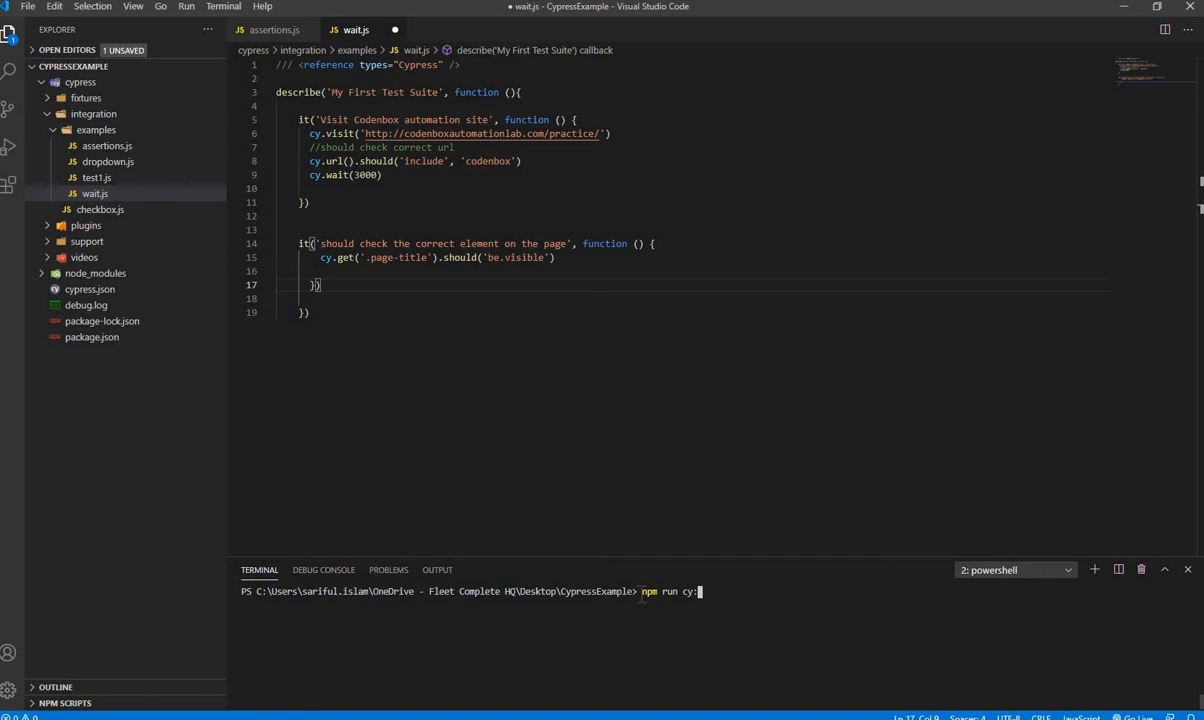
type("open")
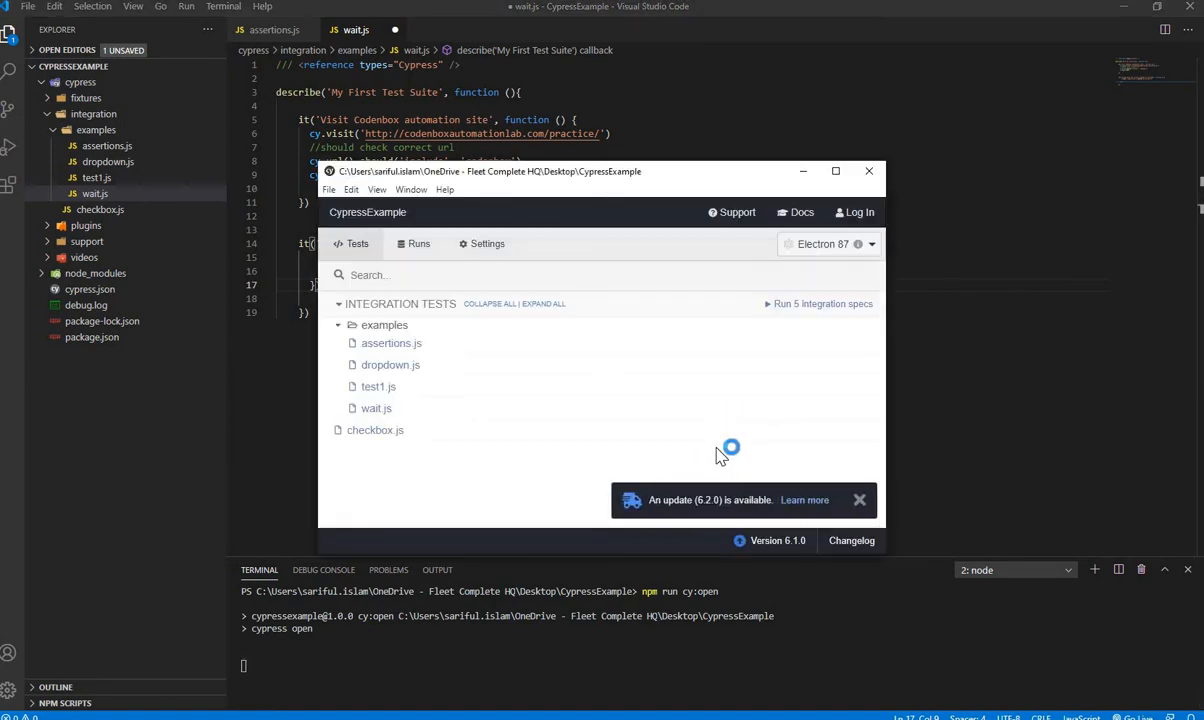
mouse_move(376, 408)
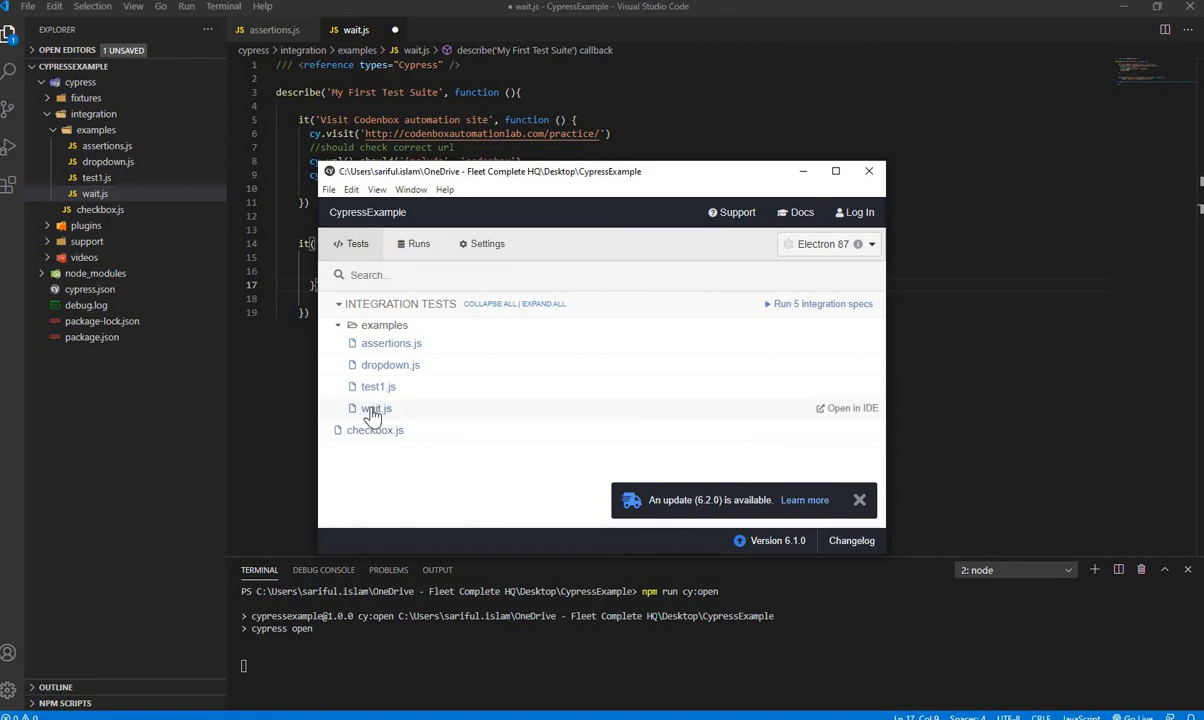
Run the wait.js spec from the Test Runner's tests list
left_click(375, 408)
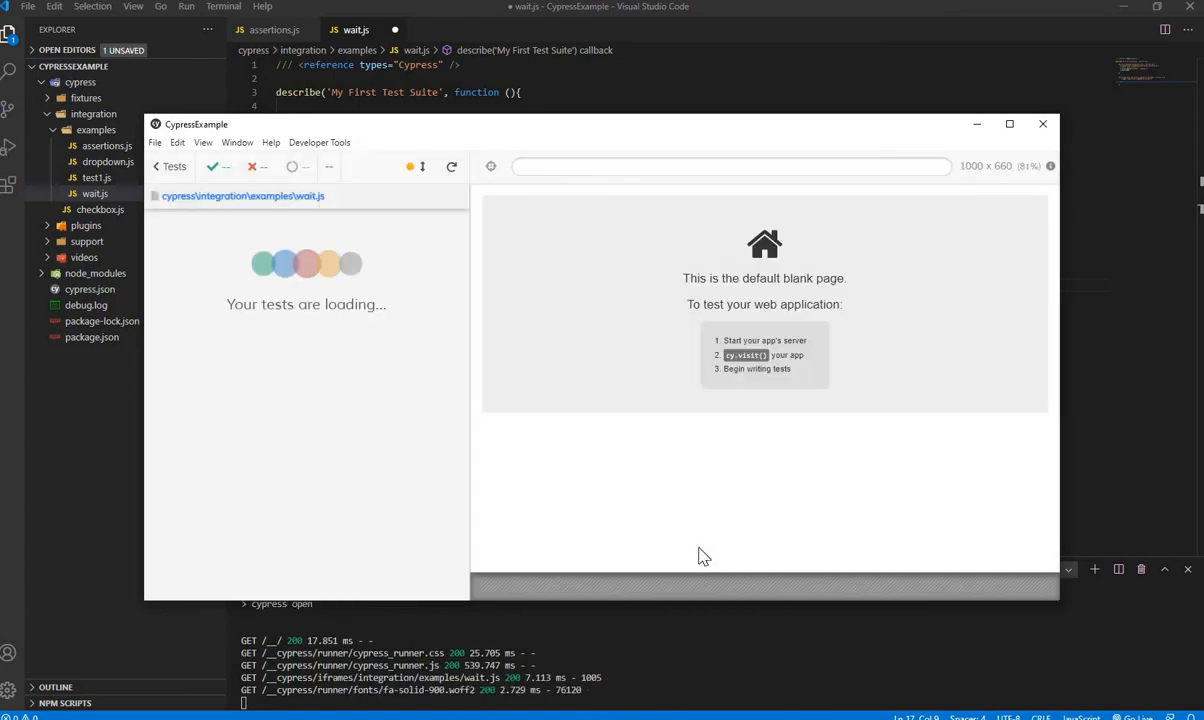
mouse_move(540, 492)
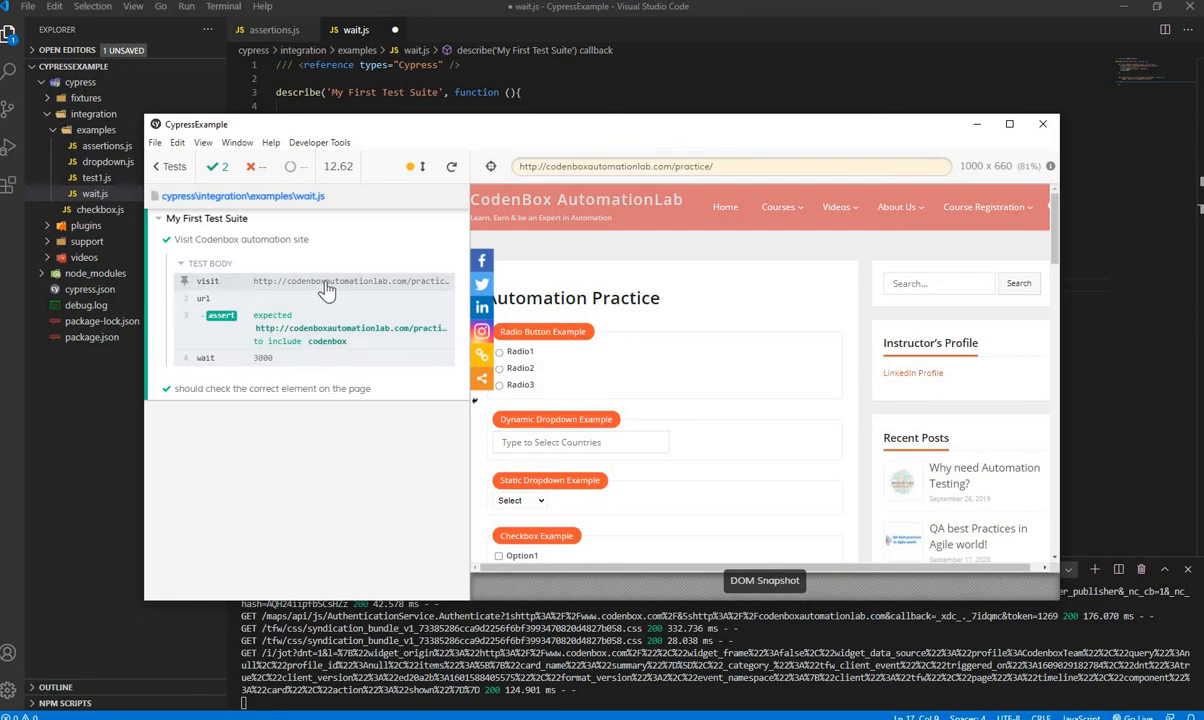
mouse_move(358, 291)
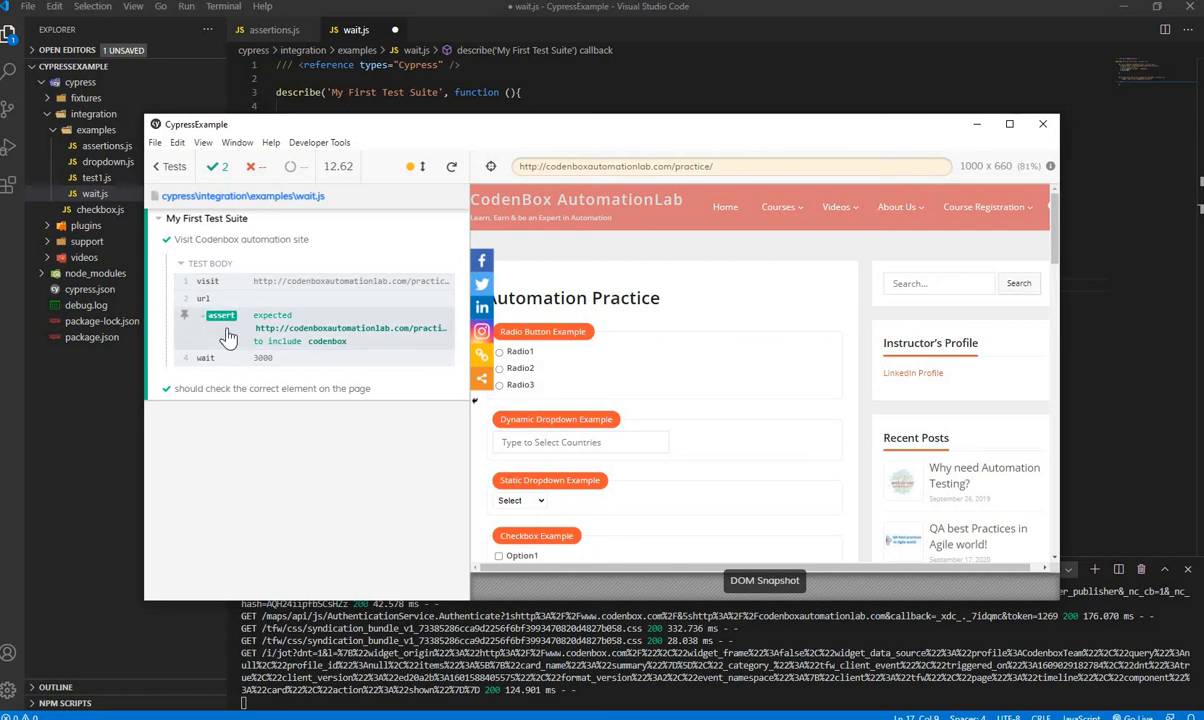
mouse_move(323, 352)
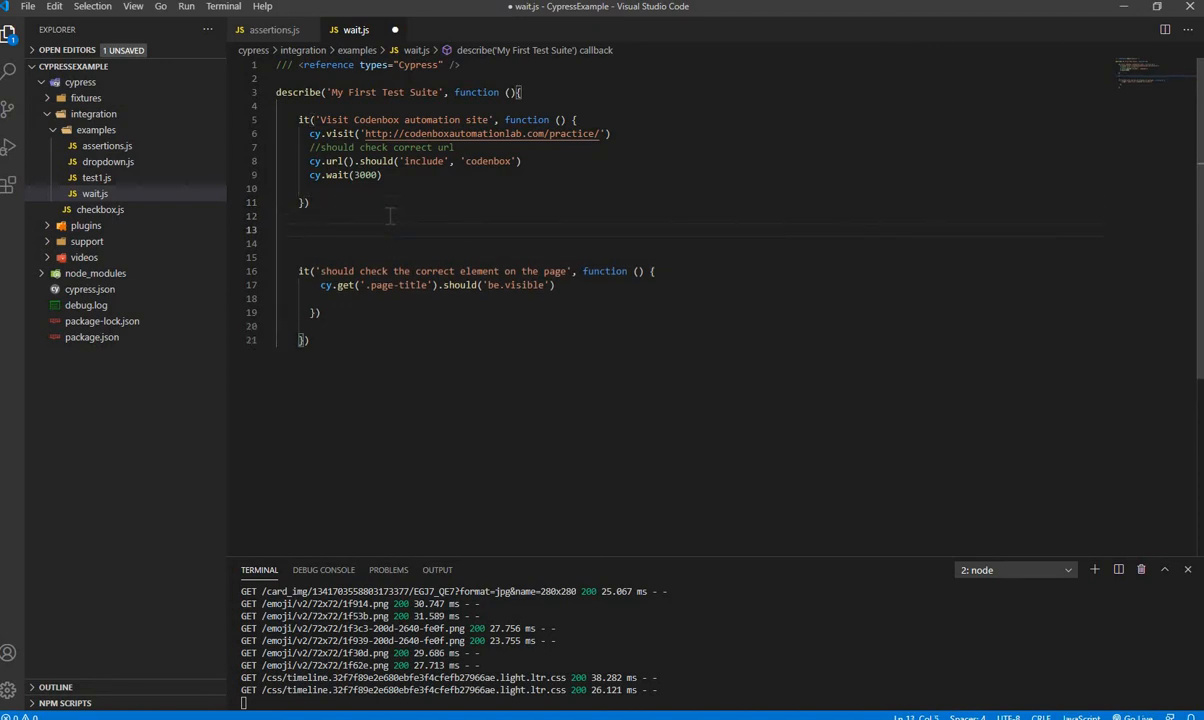
Type it('should pause the execution') on a new line between the two tests
type("it()")
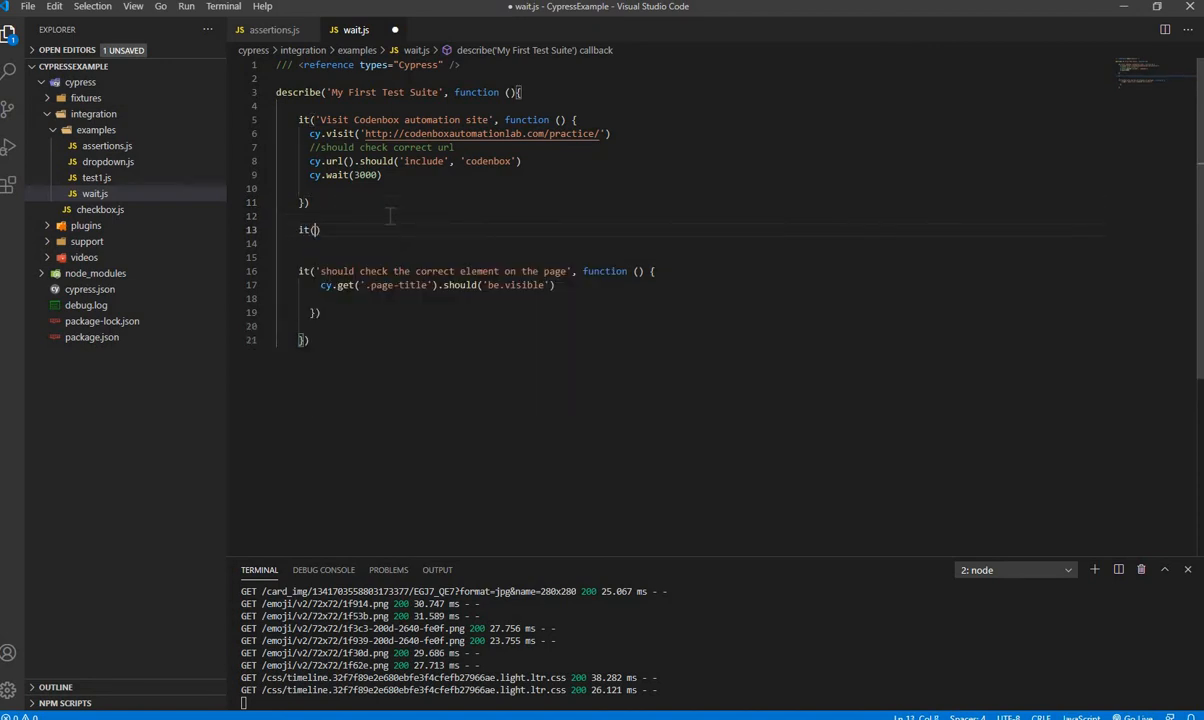
type("''")
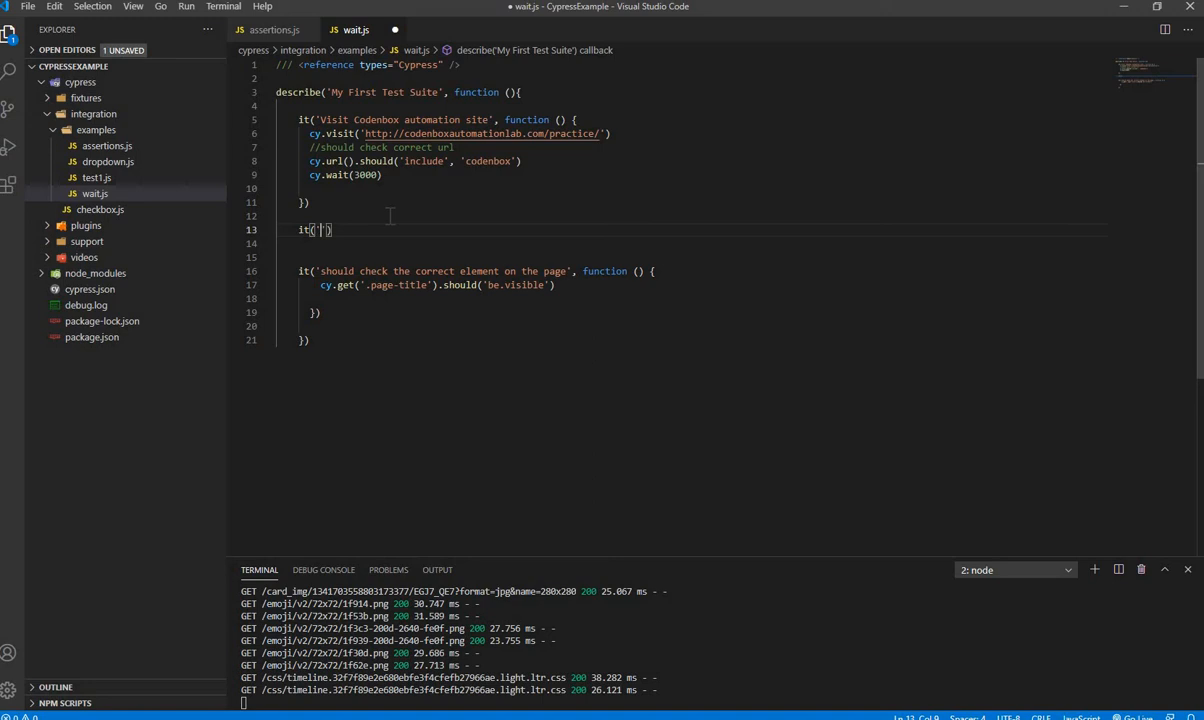
type("should")
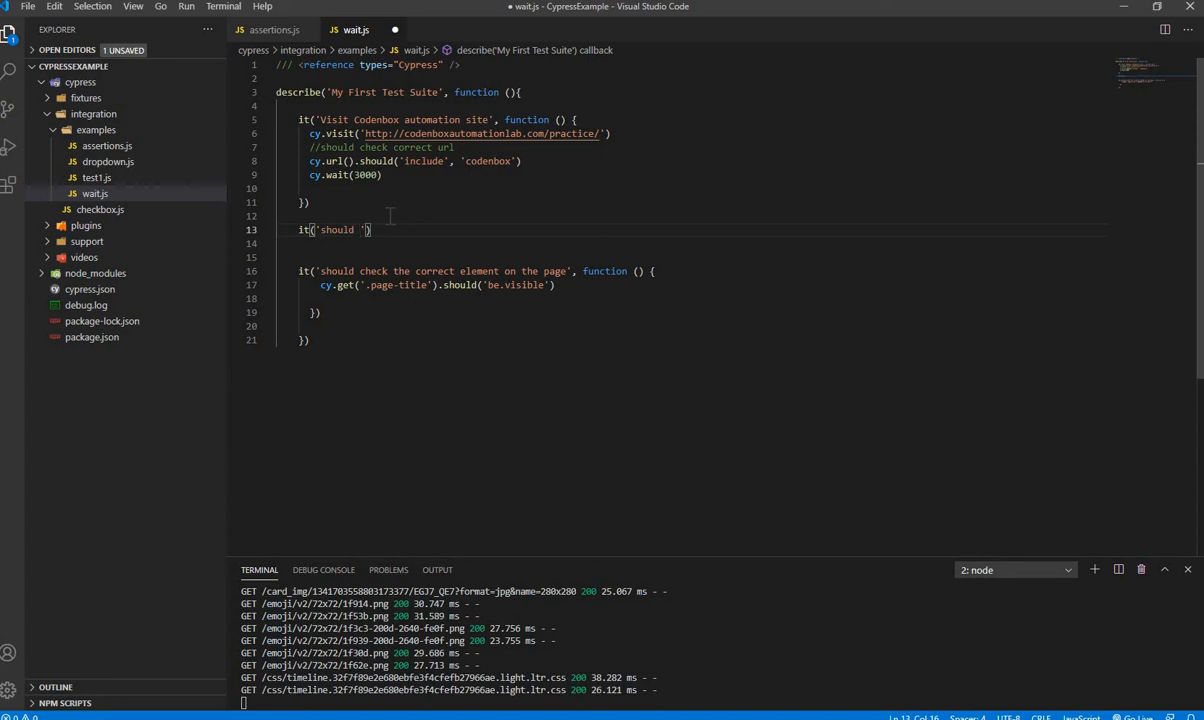
type("pause the")
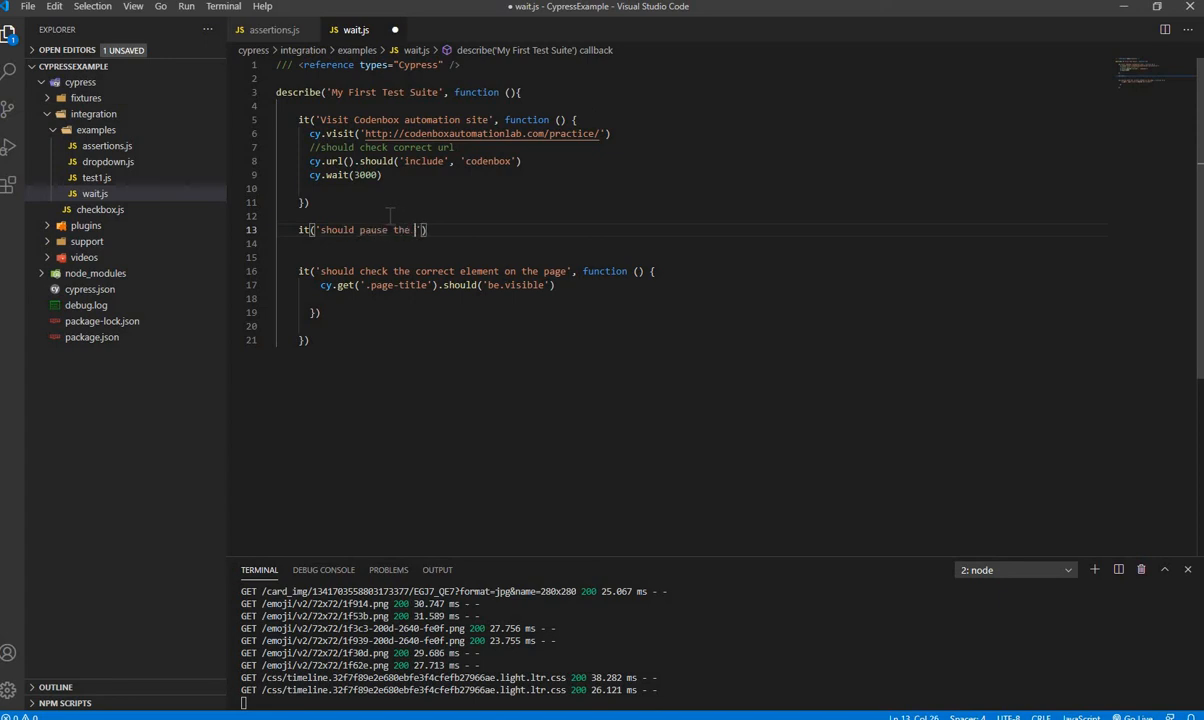
type("execution")
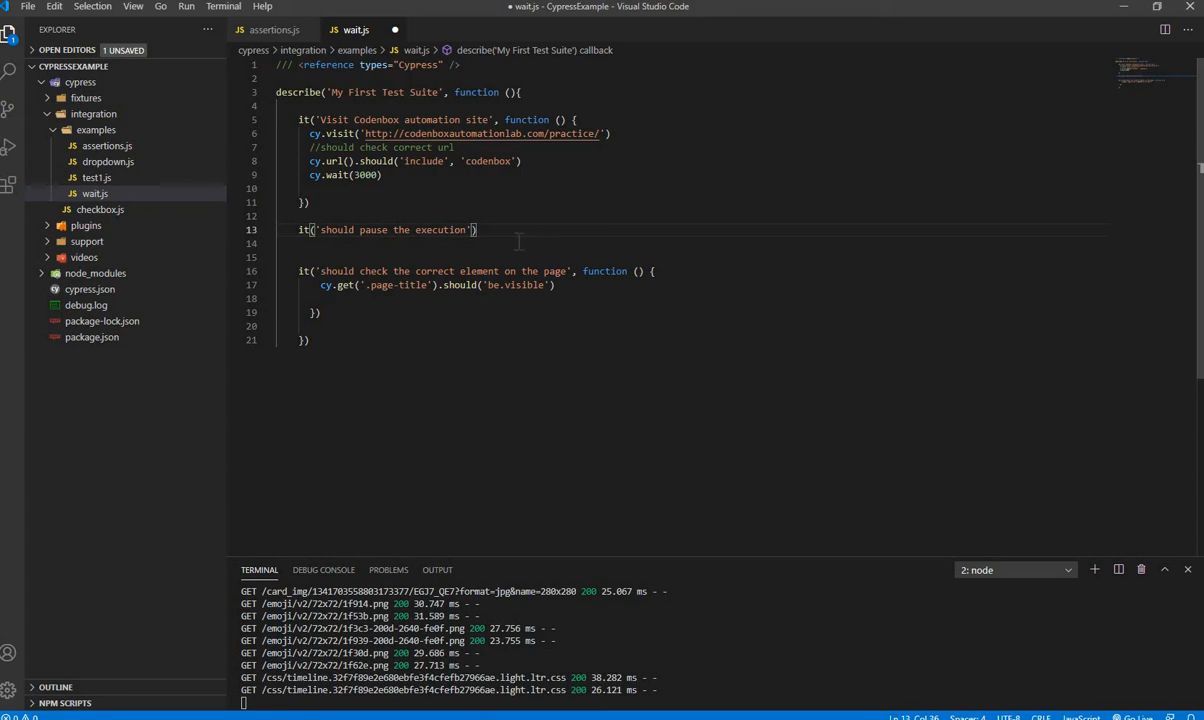
Add a function callback containing cy.pause() to the new test
type(", function(")
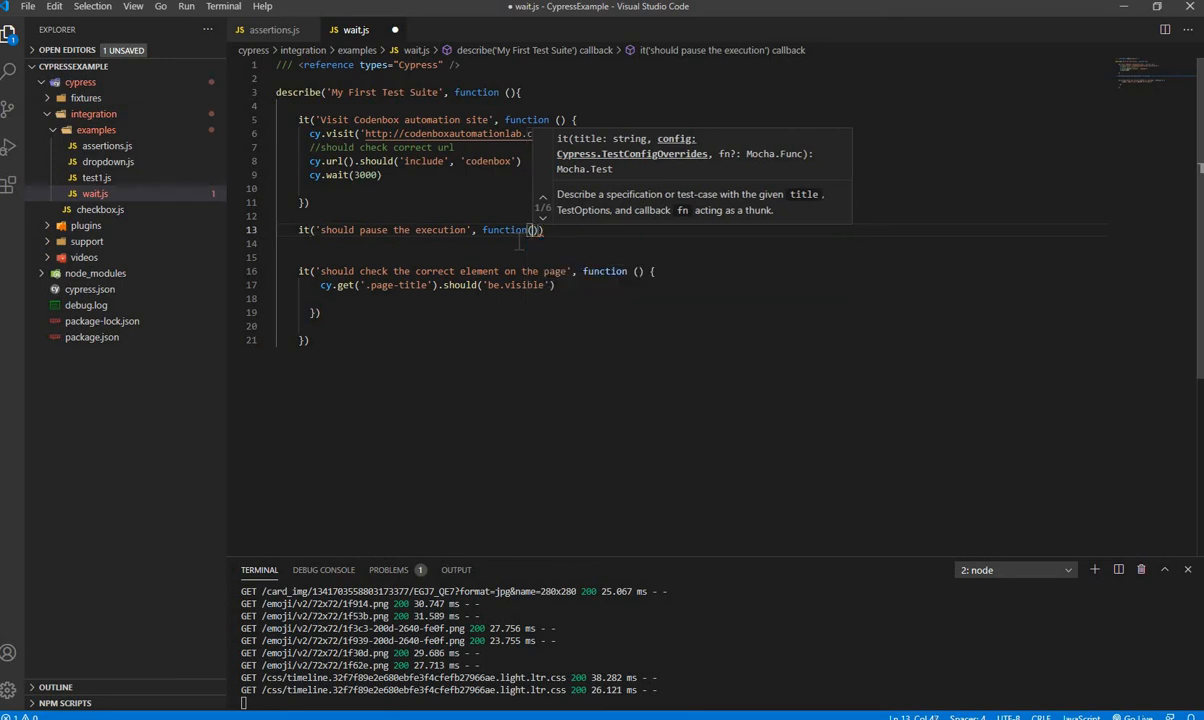
type("{}")
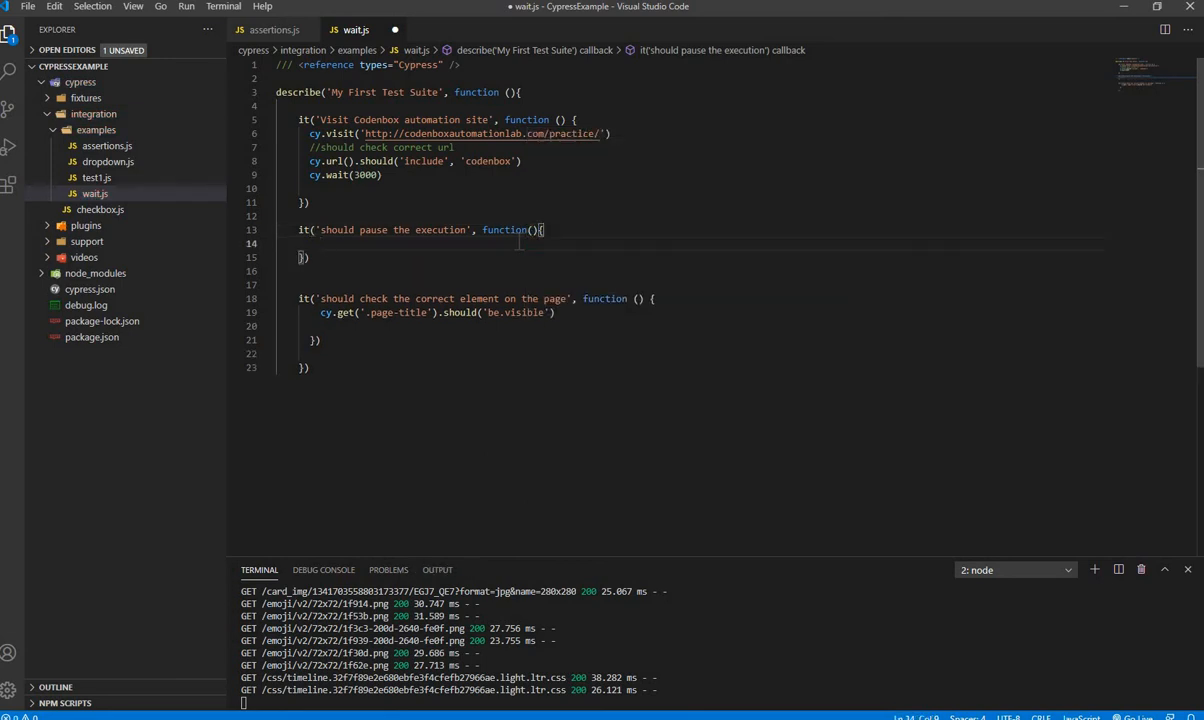
type("cy")
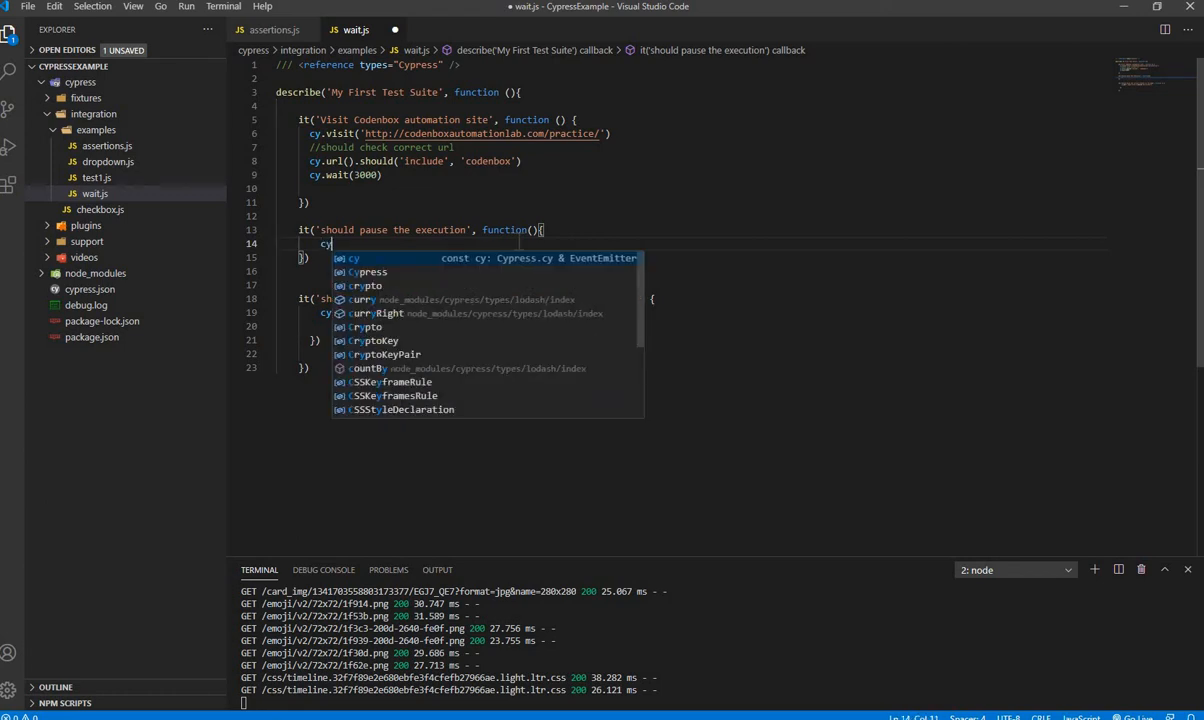
type(".pa")
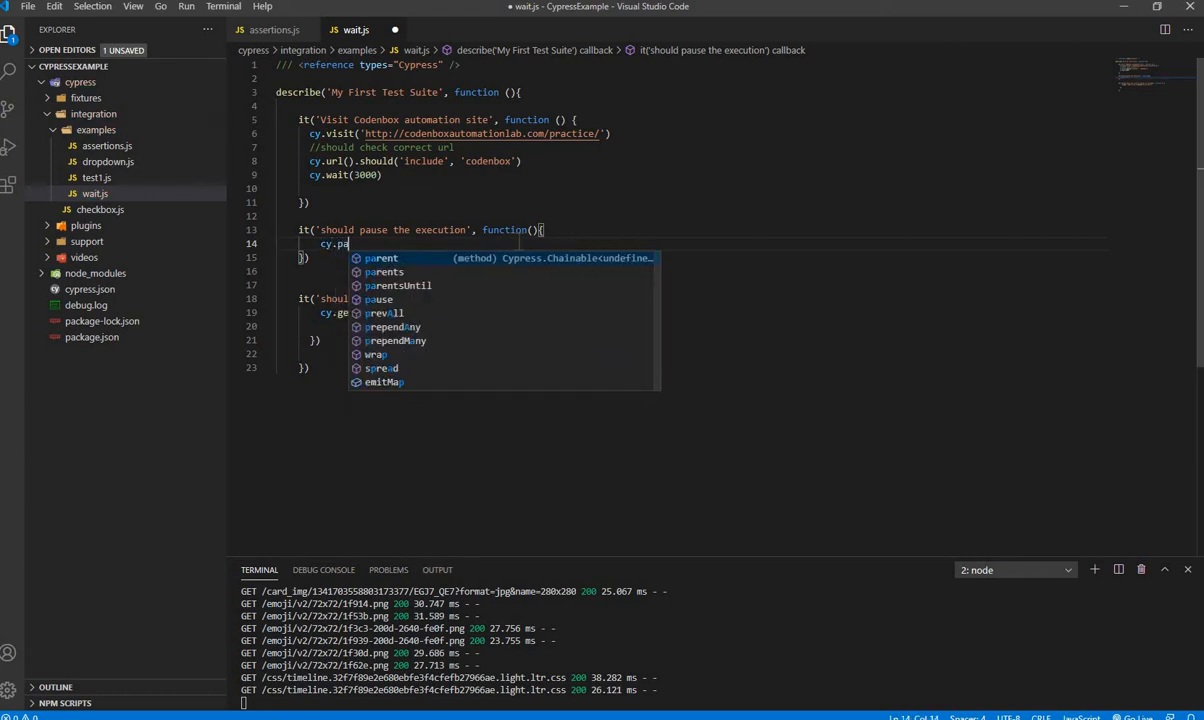
type("use")
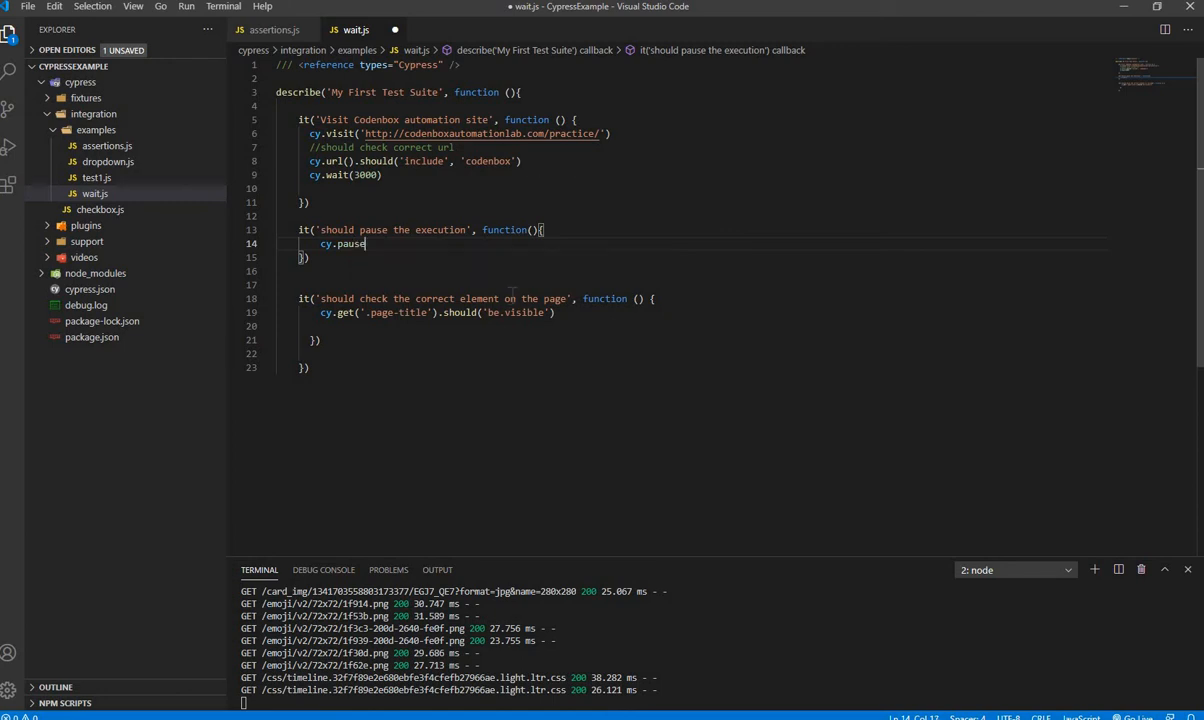
type("()")
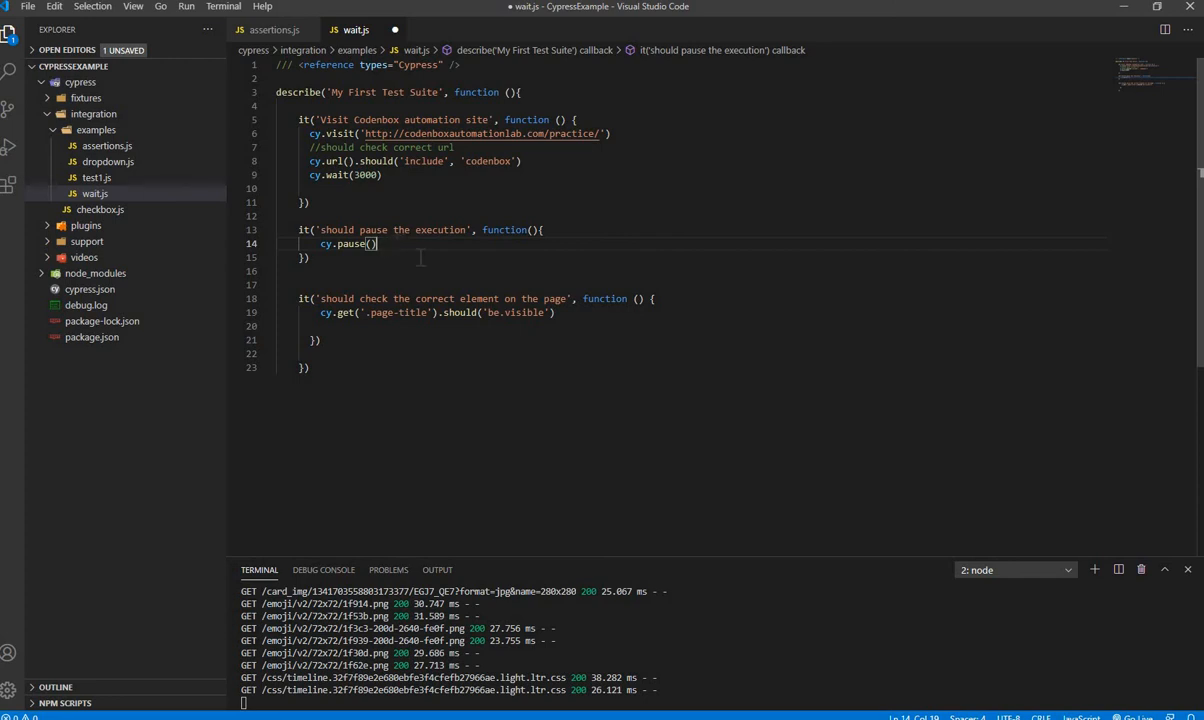
Save wait.js with the new cy.pause() test
key("ctrl+s")
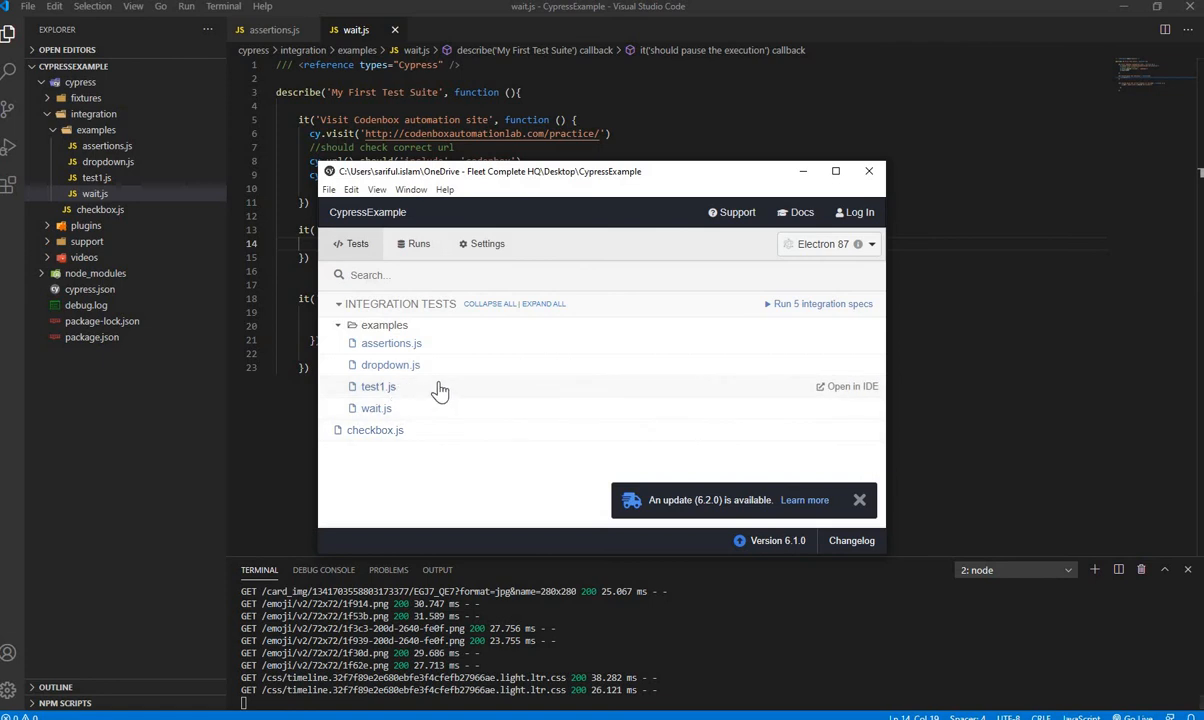
mouse_move(648, 434)
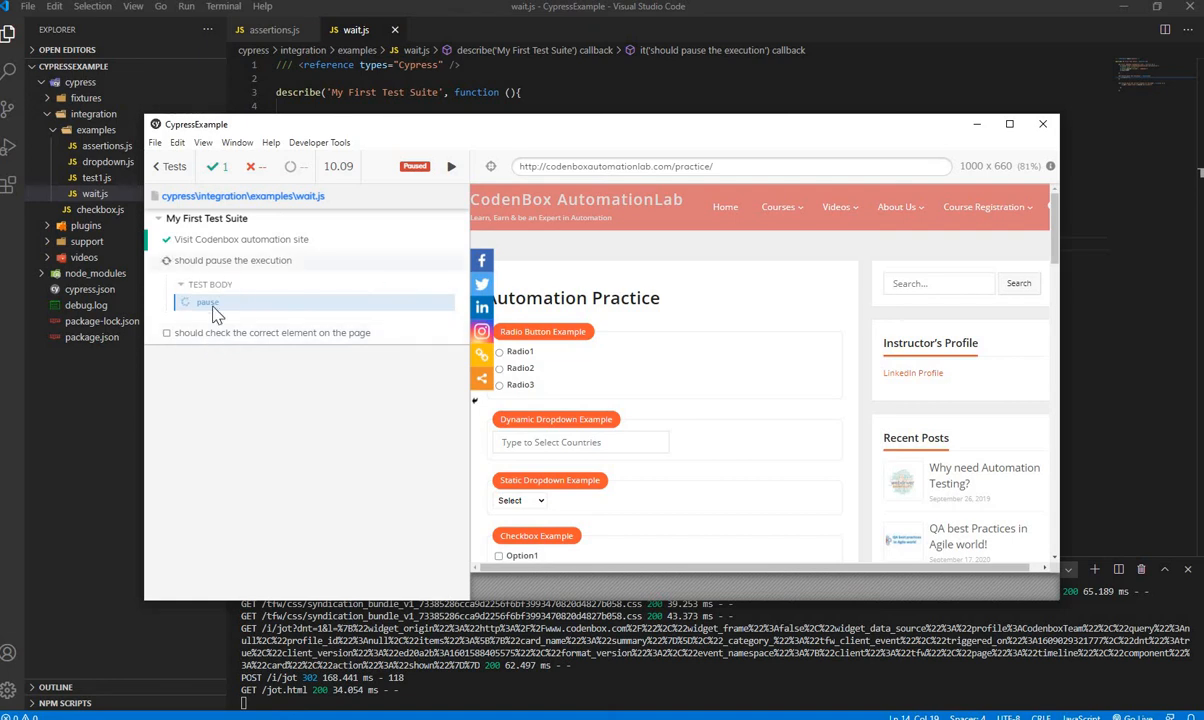
left_click(206, 301)
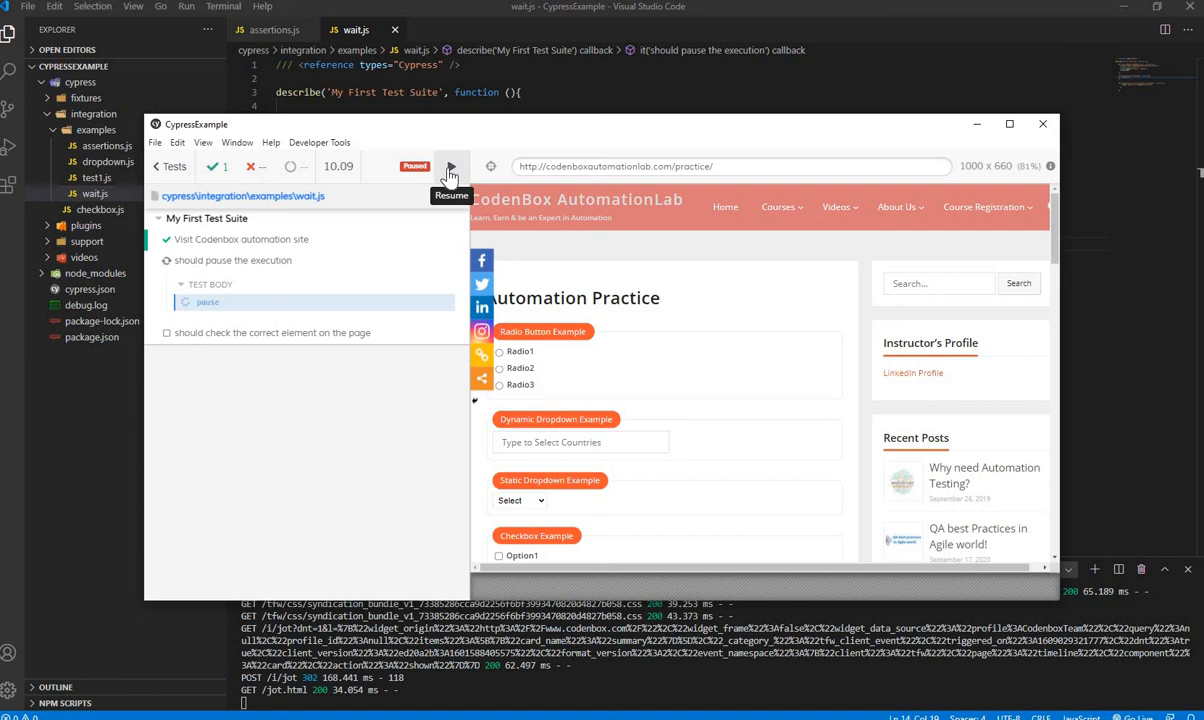
Resume the paused wait.js run from the Test Runner toolbar
left_click(451, 166)
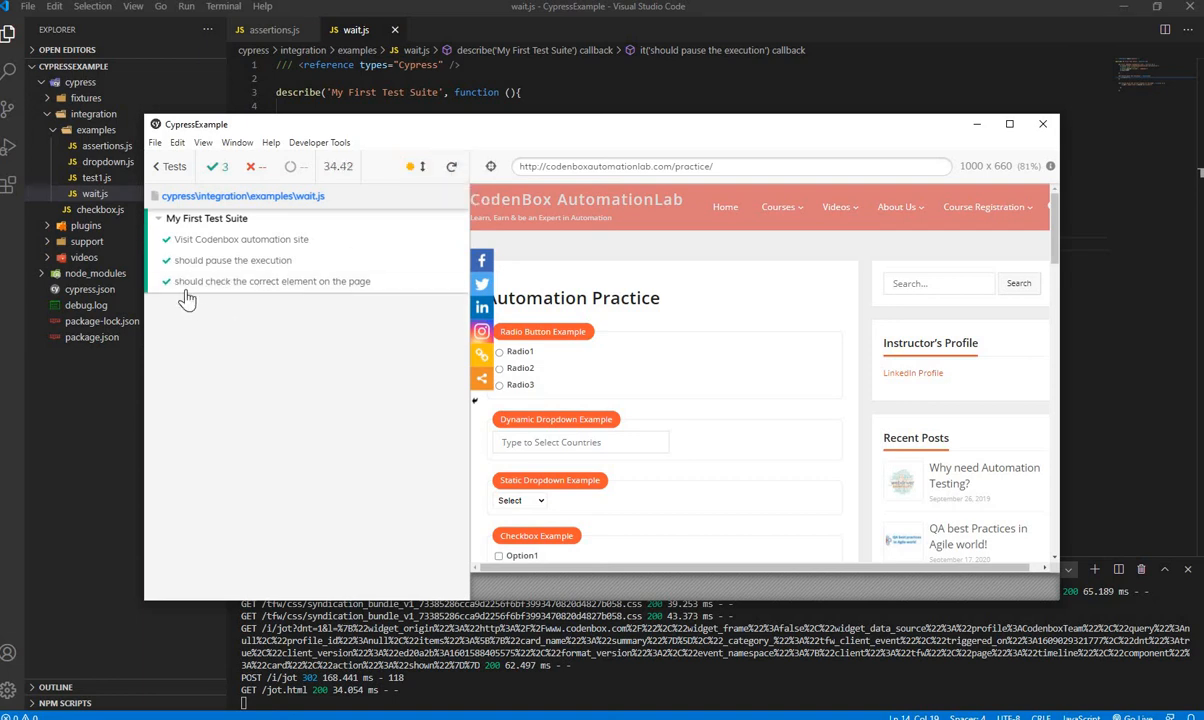
mouse_move(212, 301)
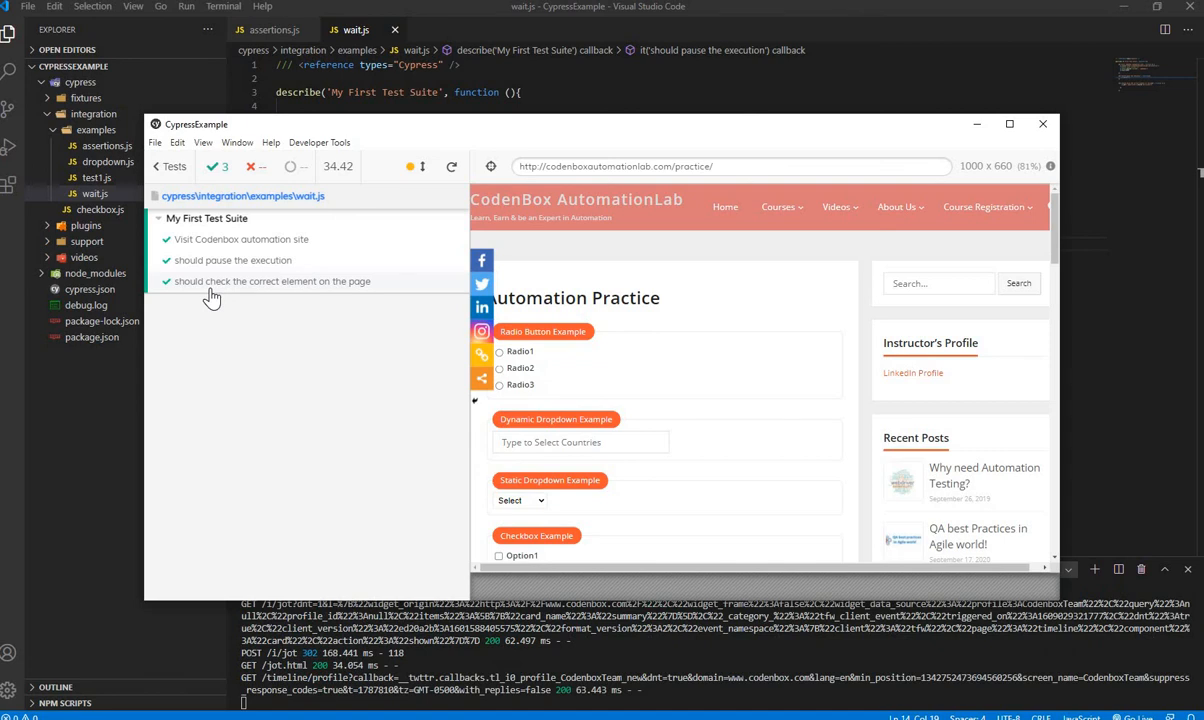
mouse_move(260, 372)
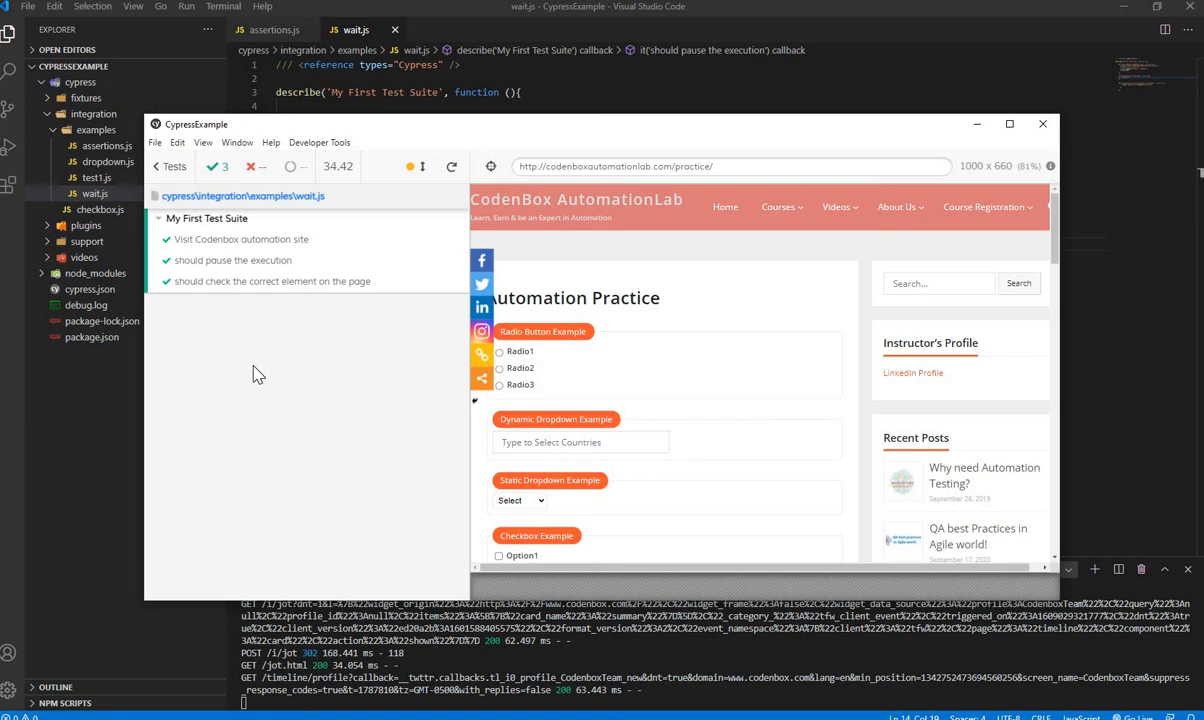
mouse_move(257, 377)
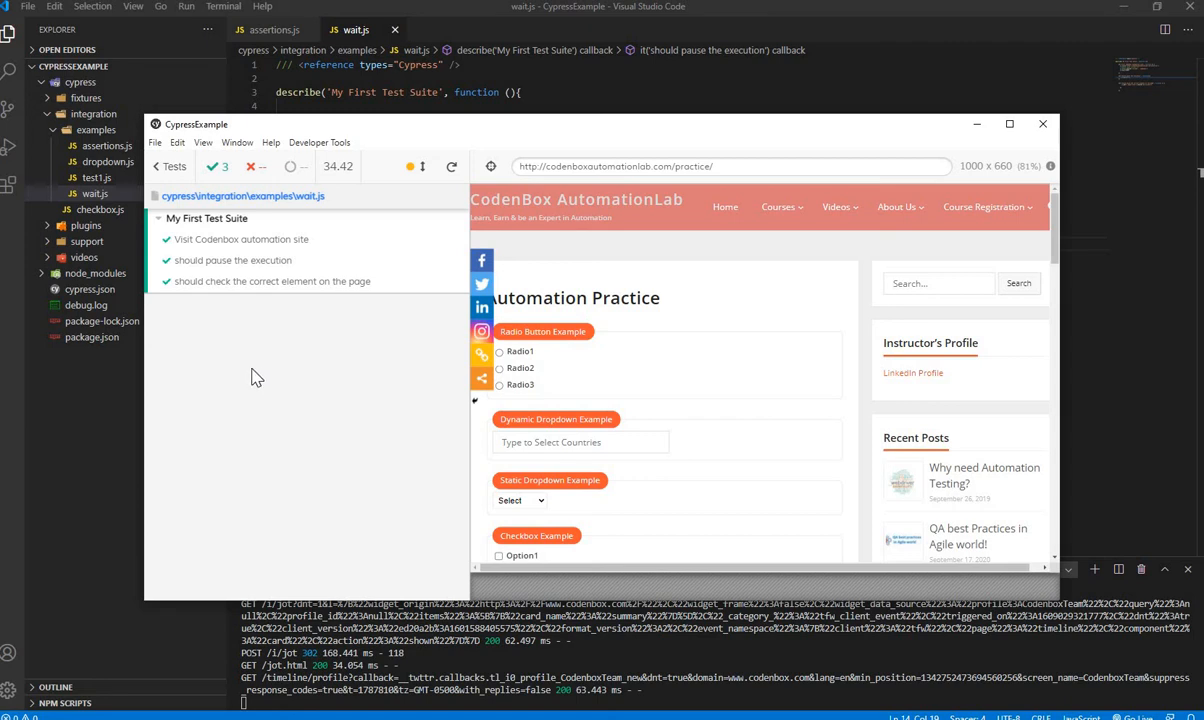
mouse_move(263, 344)
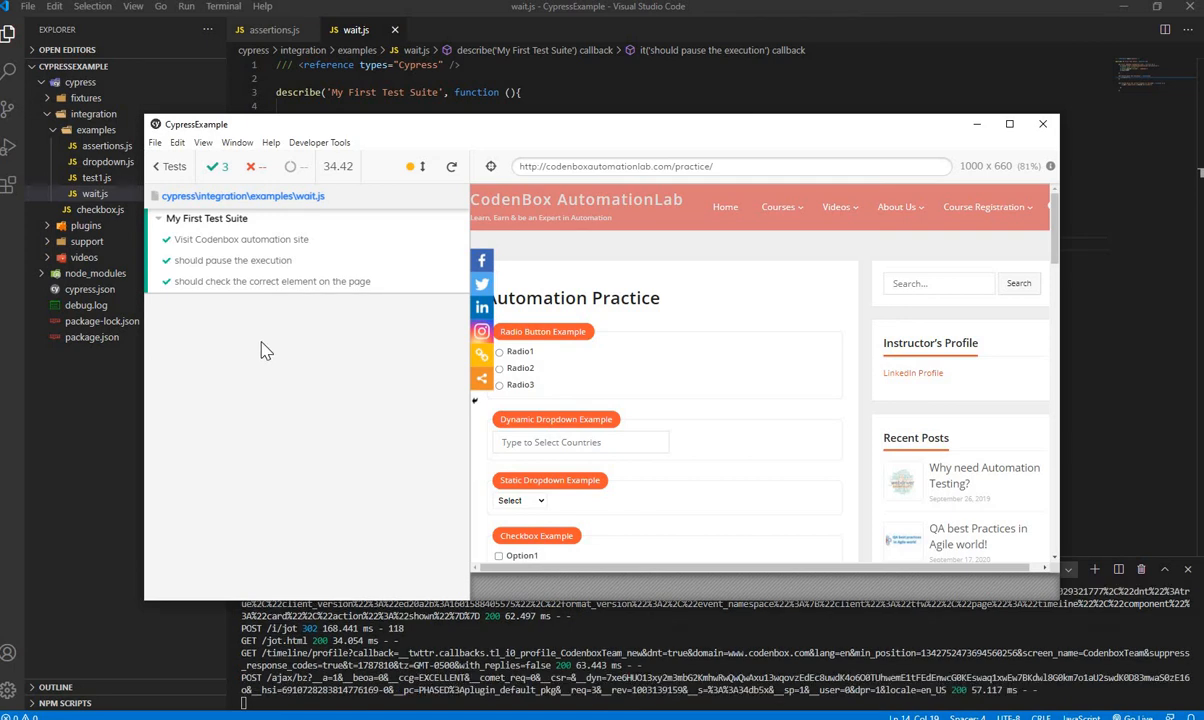
mouse_move(861, 210)
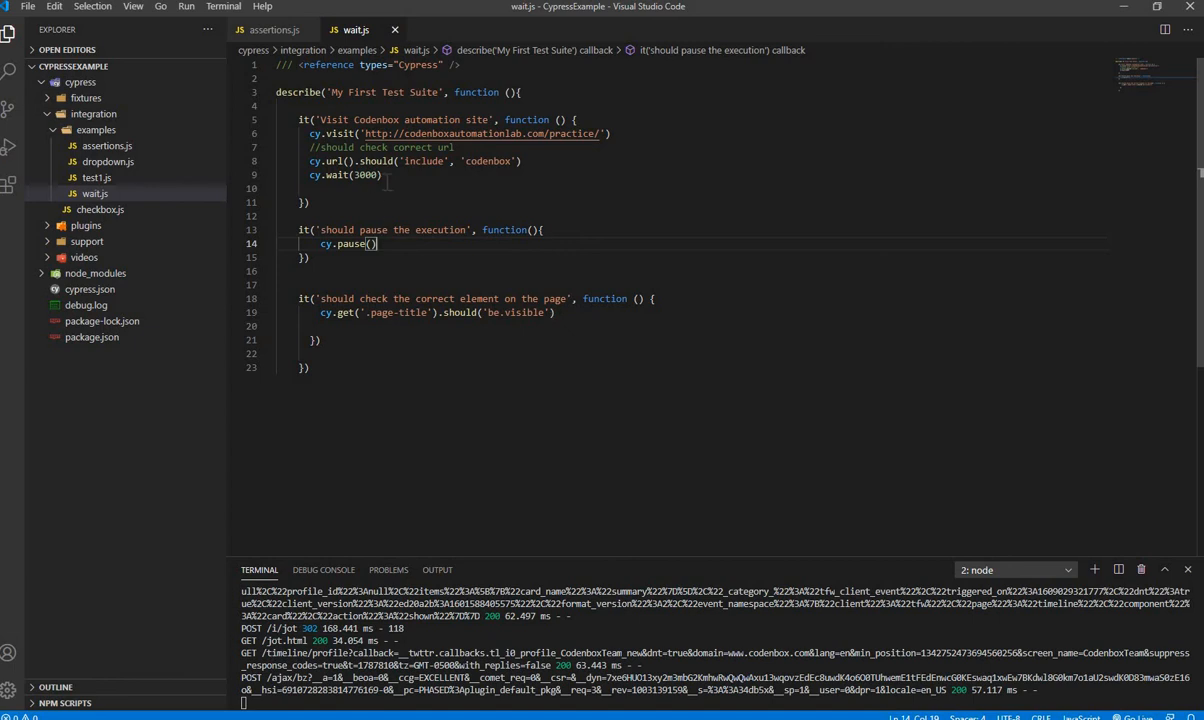
mouse_move(402, 260)
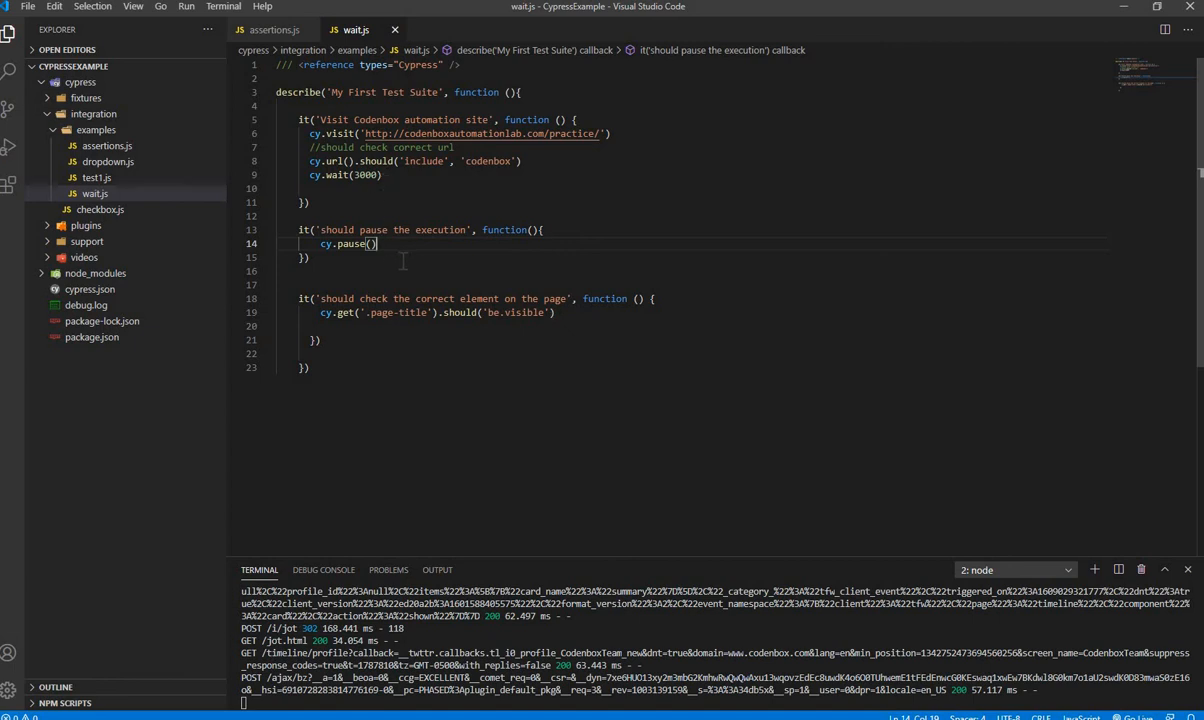